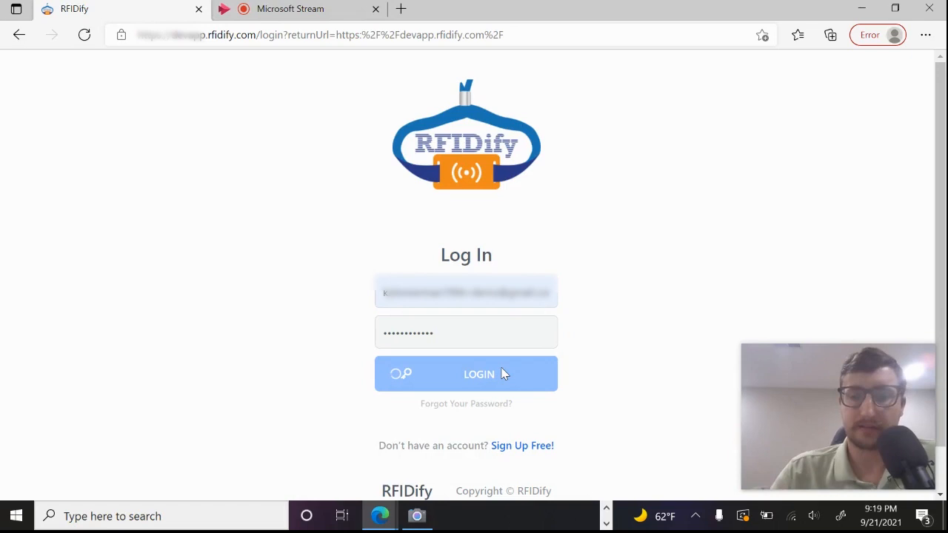
# Step: Log in and reach the Register New Tag form from the dashboard sidebar
pyautogui.click(465, 374)
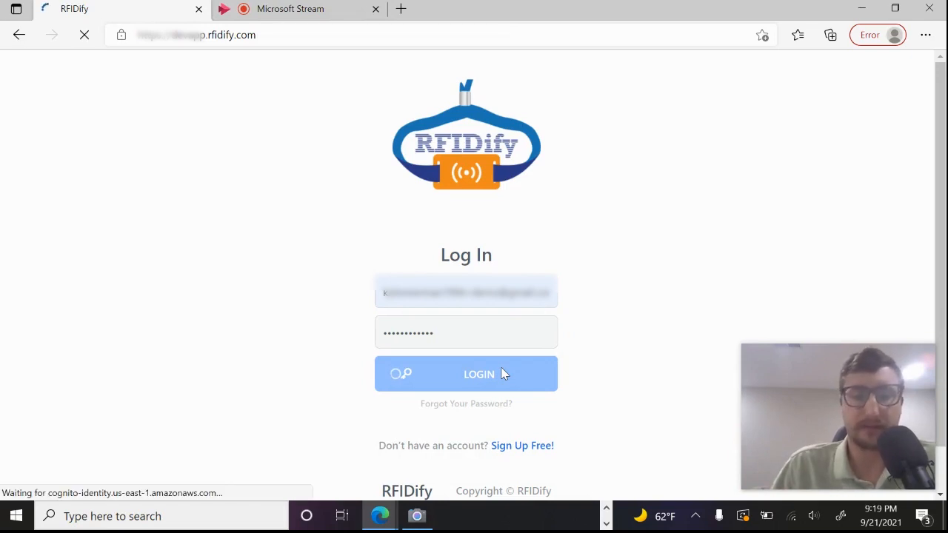
pyautogui.click(465, 373)
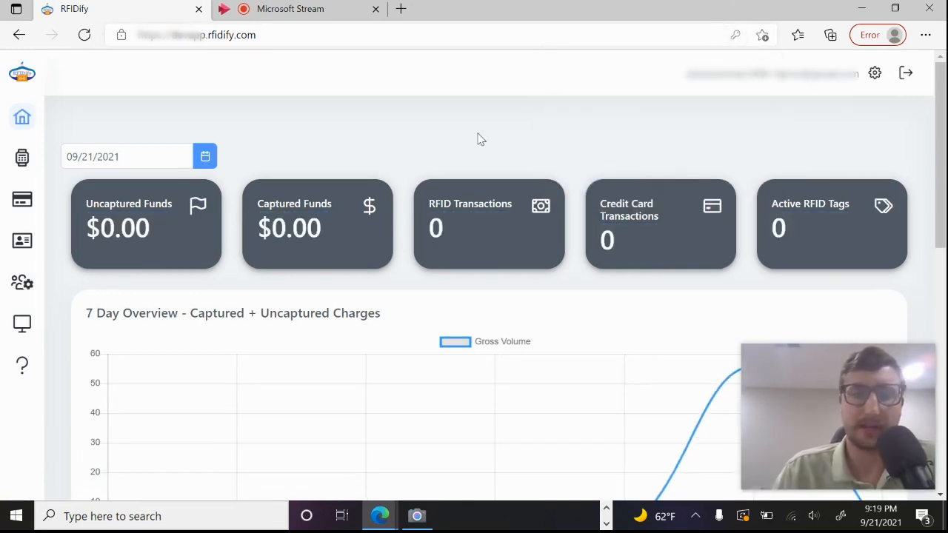
pyautogui.moveTo(719, 95)
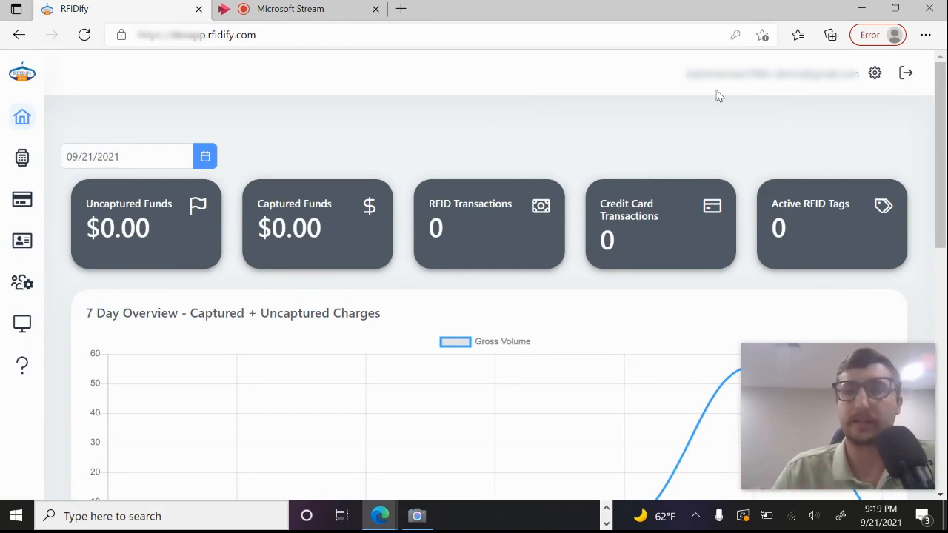
pyautogui.scroll(-3)
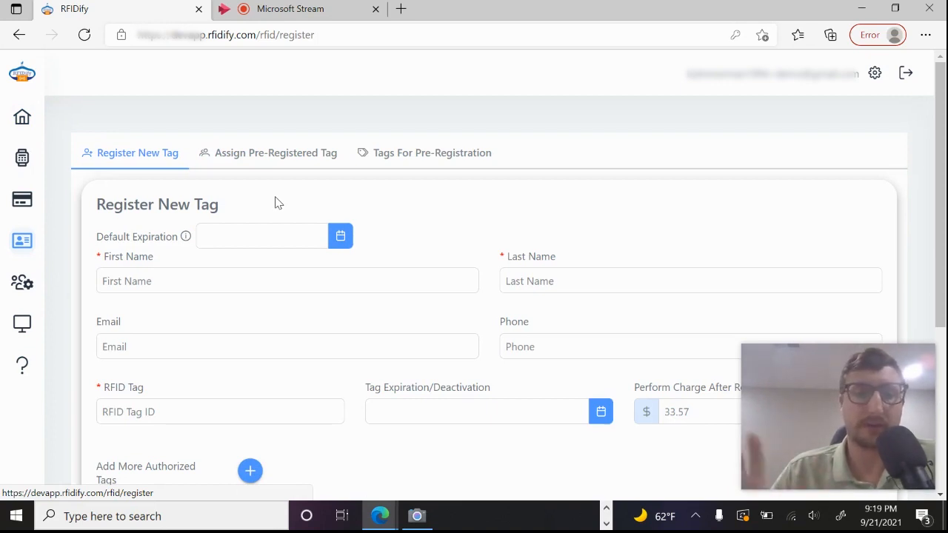
pyautogui.moveTo(337, 203)
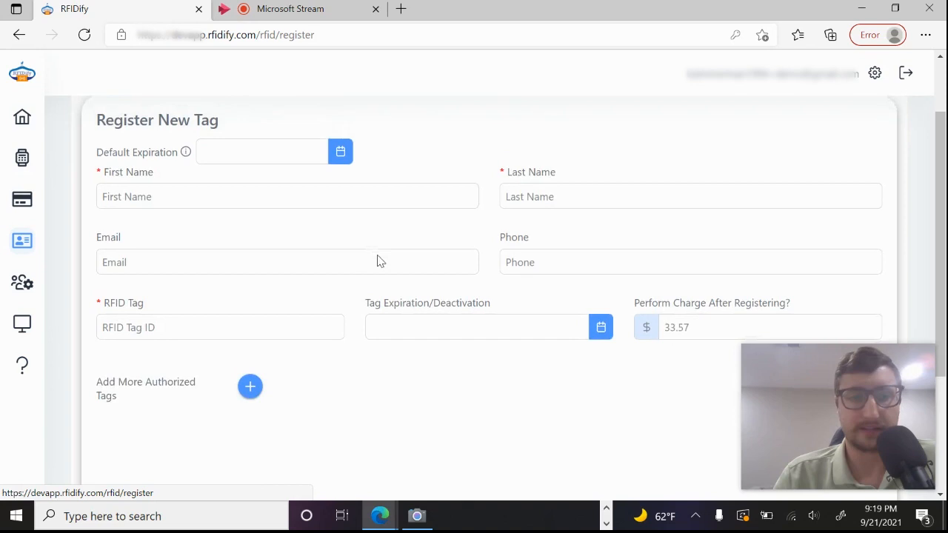
pyautogui.click(287, 196)
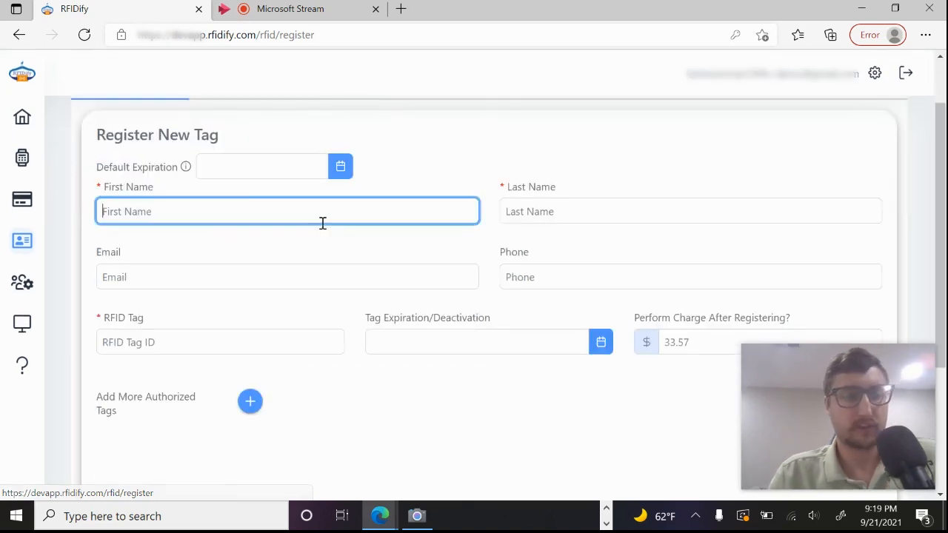
pyautogui.write('Test')
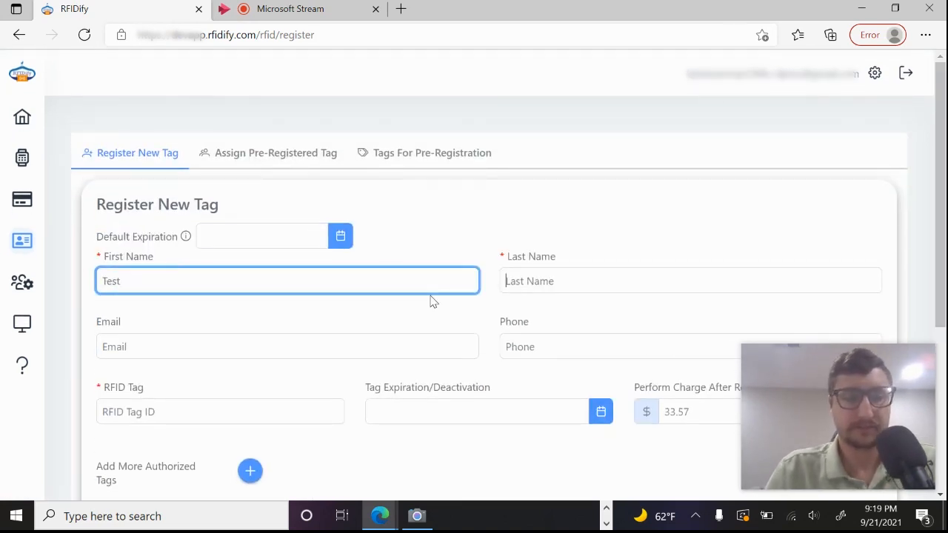
pyautogui.write('John')
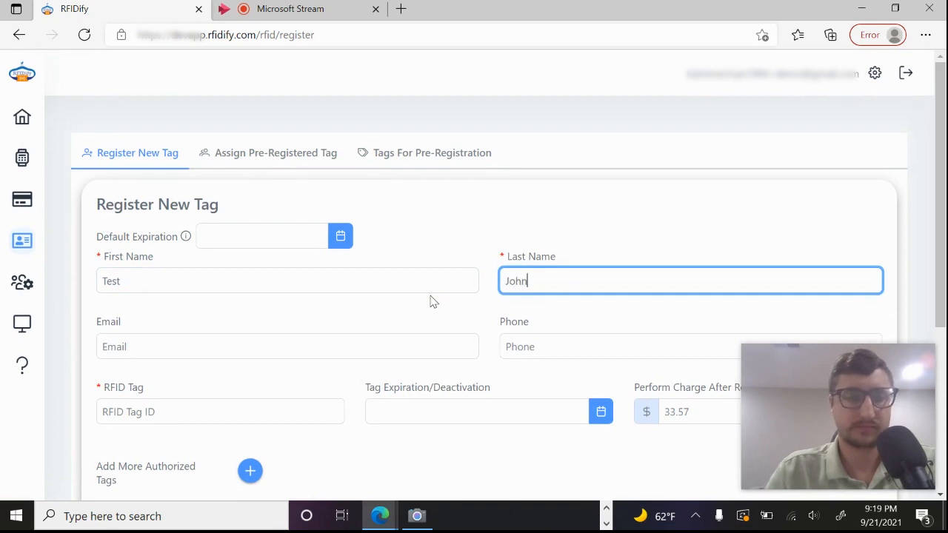
pyautogui.click(219, 412)
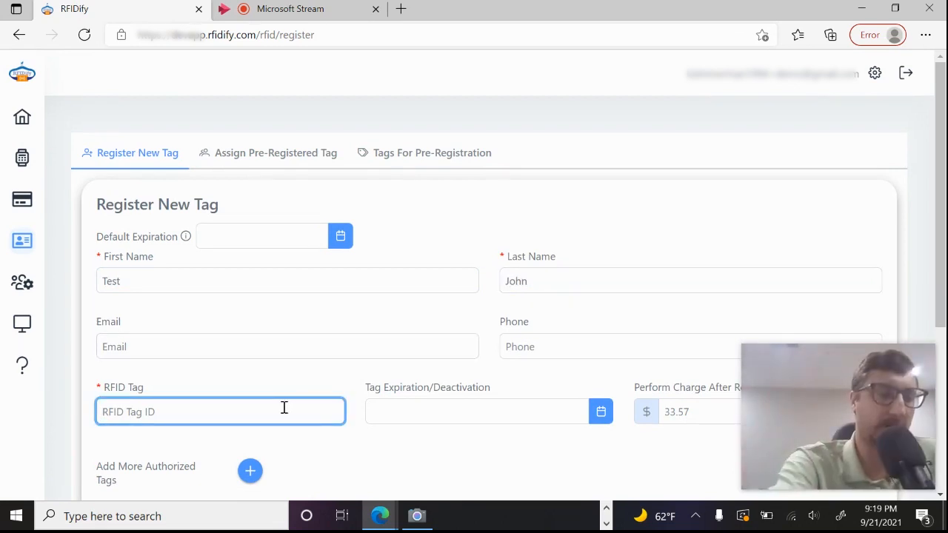
pyautogui.write('0486853420')
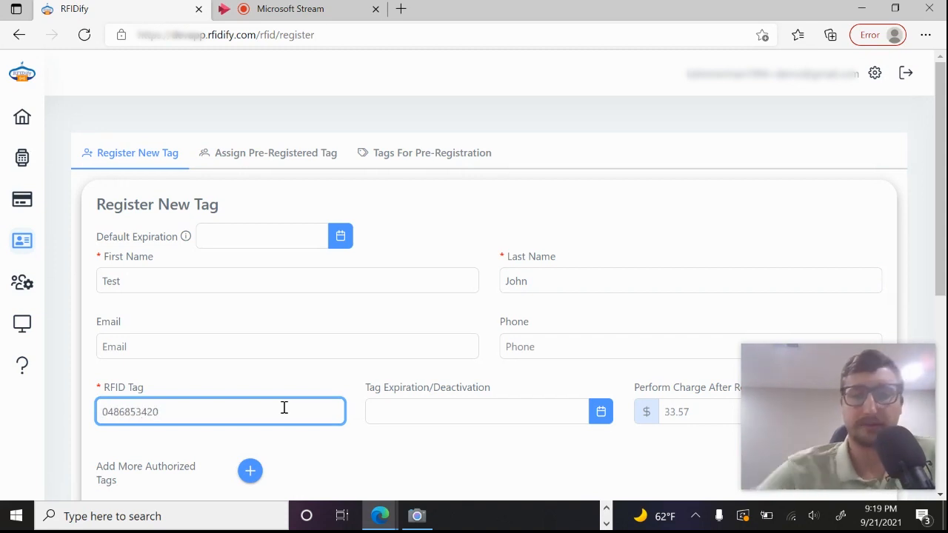
# Step: Clear the extra authorized tag field and begin connecting a card reader
pyautogui.scroll(-3)
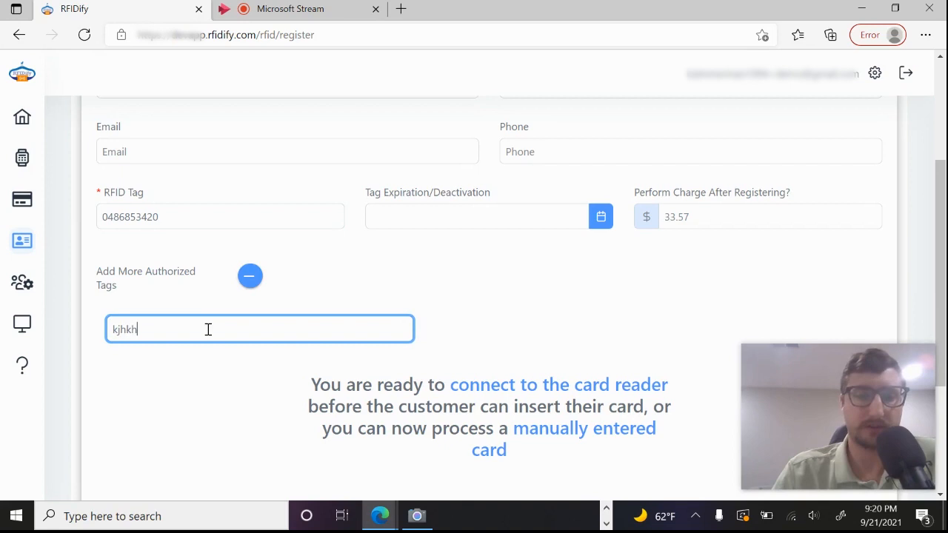
pyautogui.press('ctrl+a')
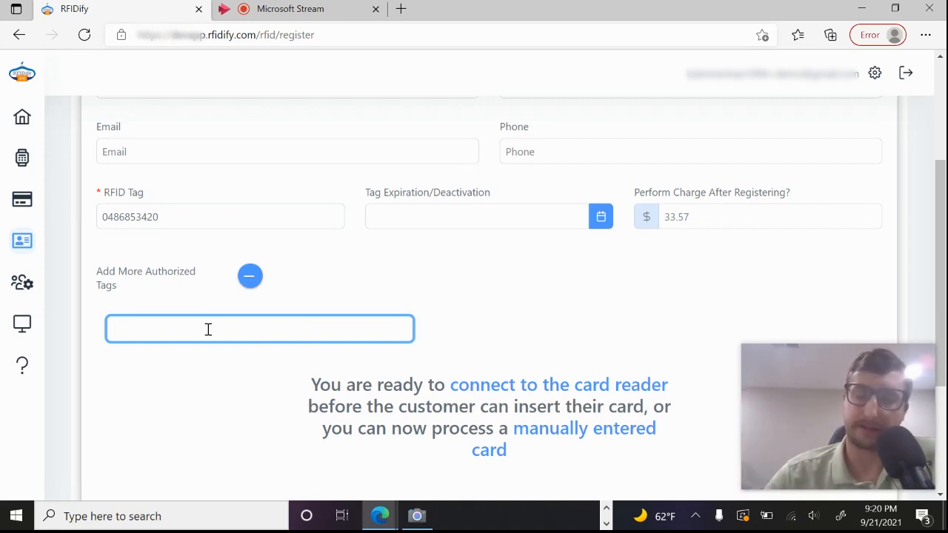
pyautogui.scroll(-3)
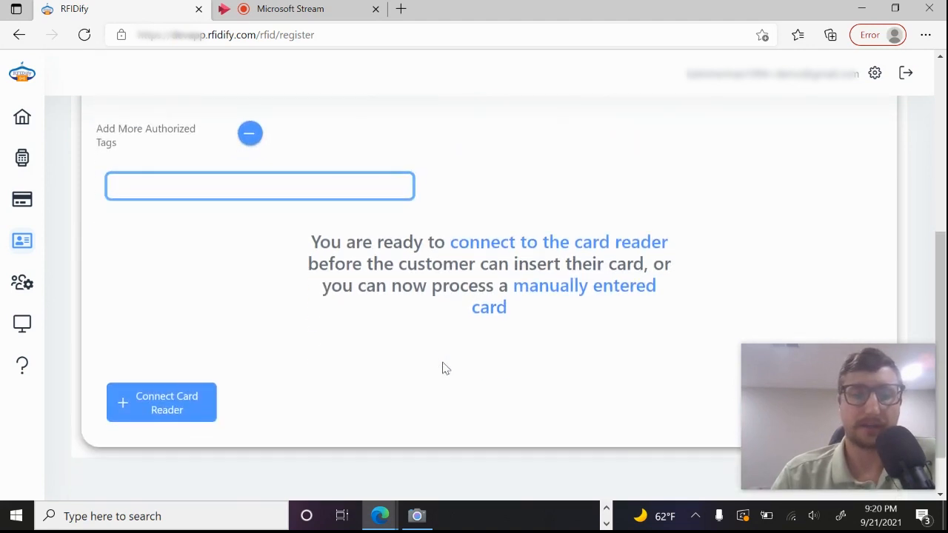
pyautogui.click(161, 403)
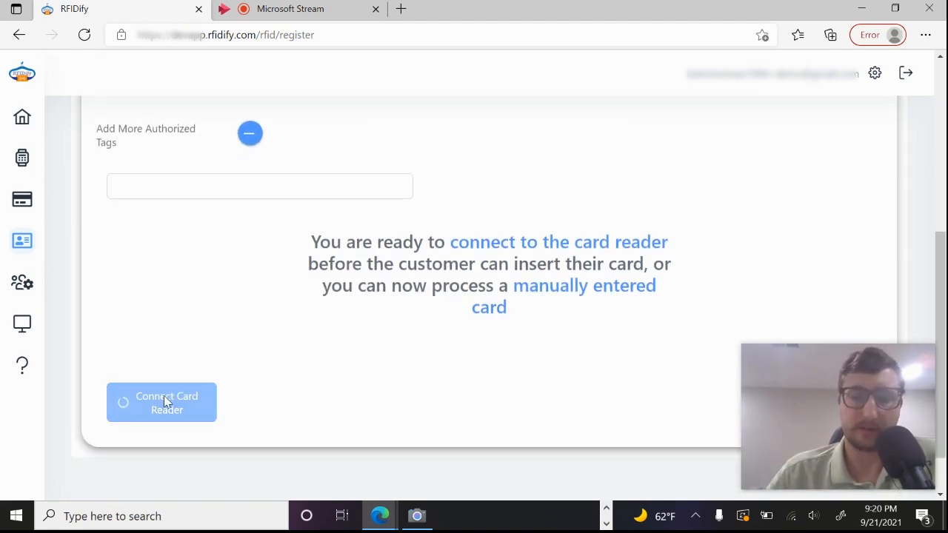
pyautogui.click(161, 404)
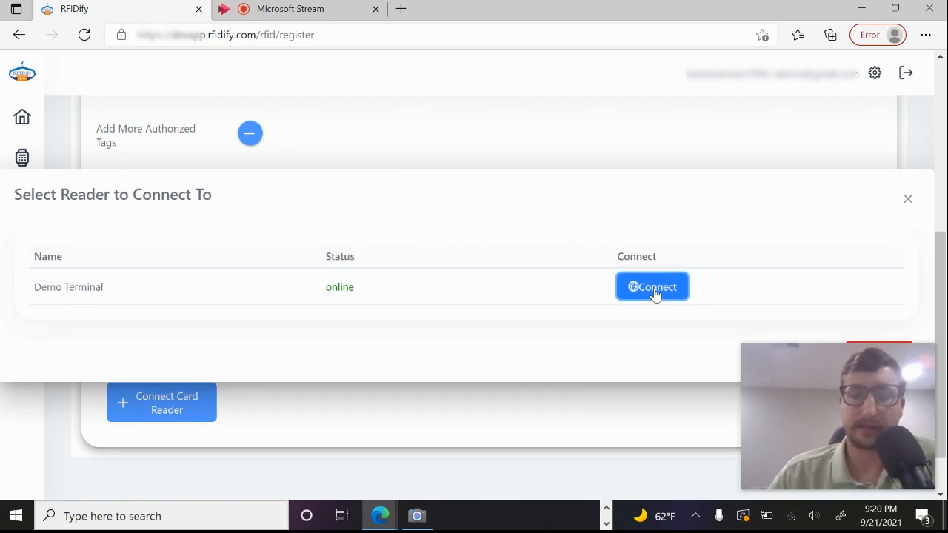
pyautogui.click(652, 287)
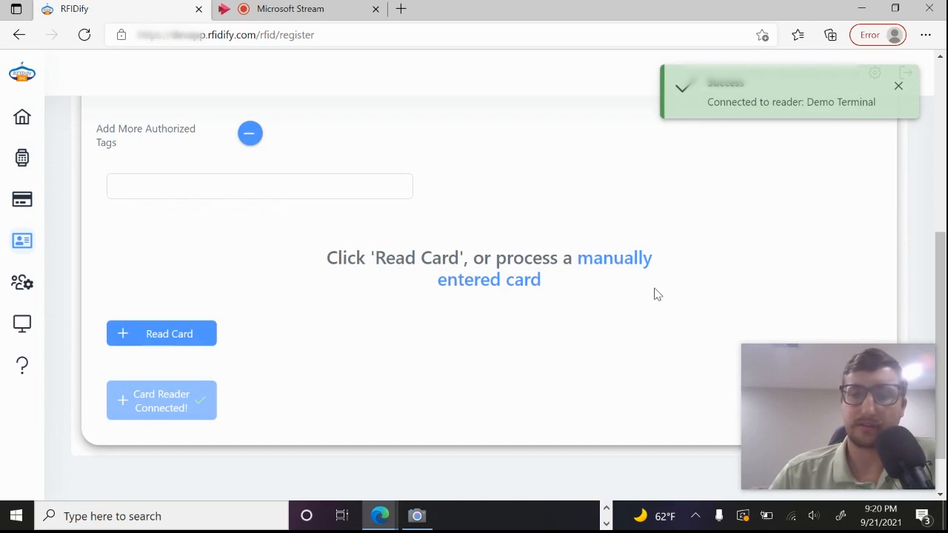
pyautogui.click(160, 334)
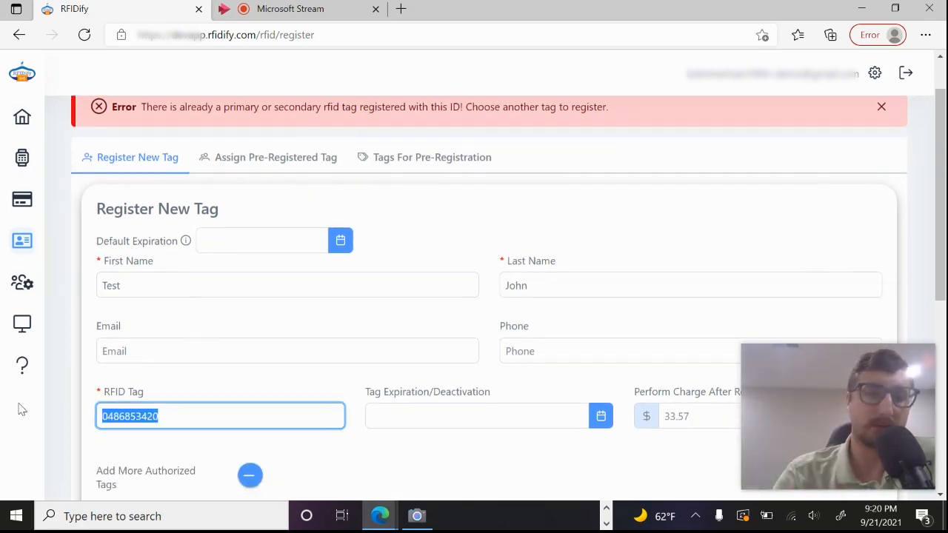
pyautogui.write('0486853421')
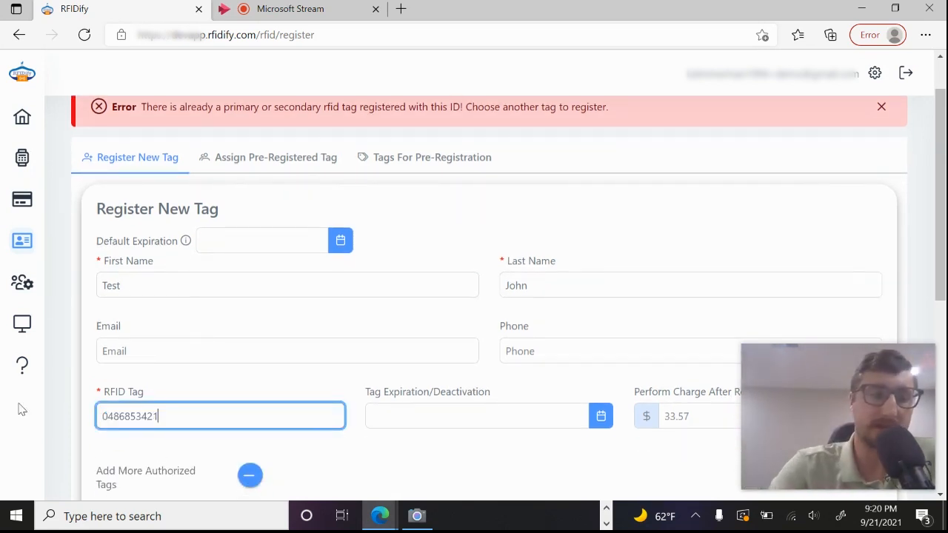
pyautogui.write('0486853424')
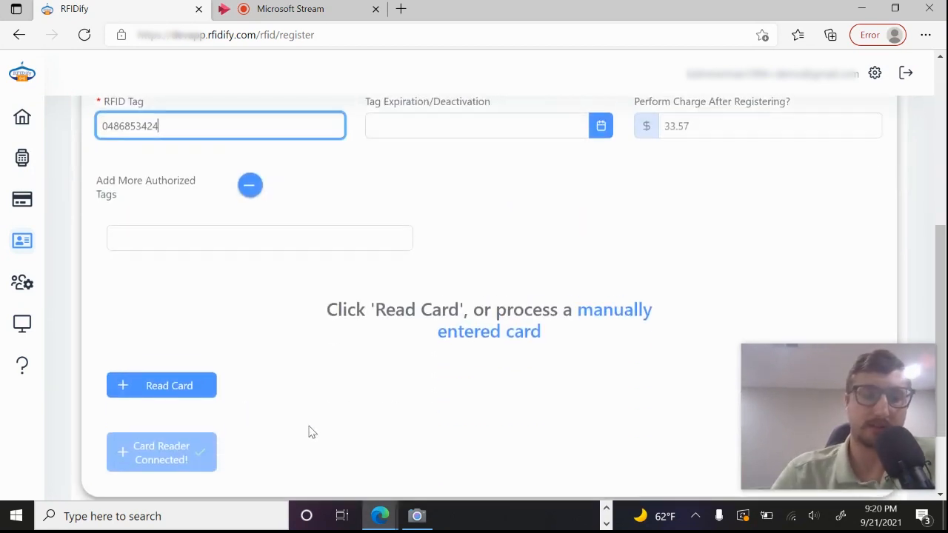
pyautogui.click(160, 386)
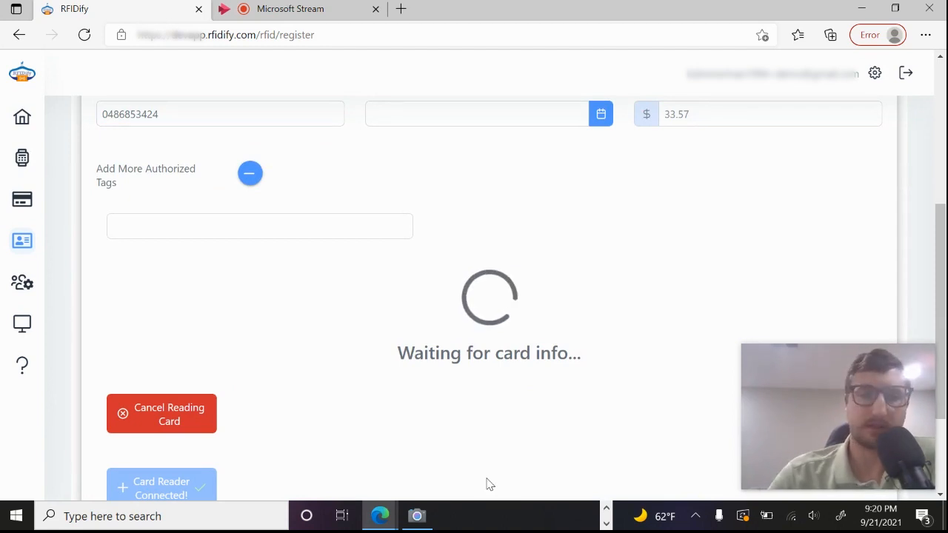
pyautogui.moveTo(619, 430)
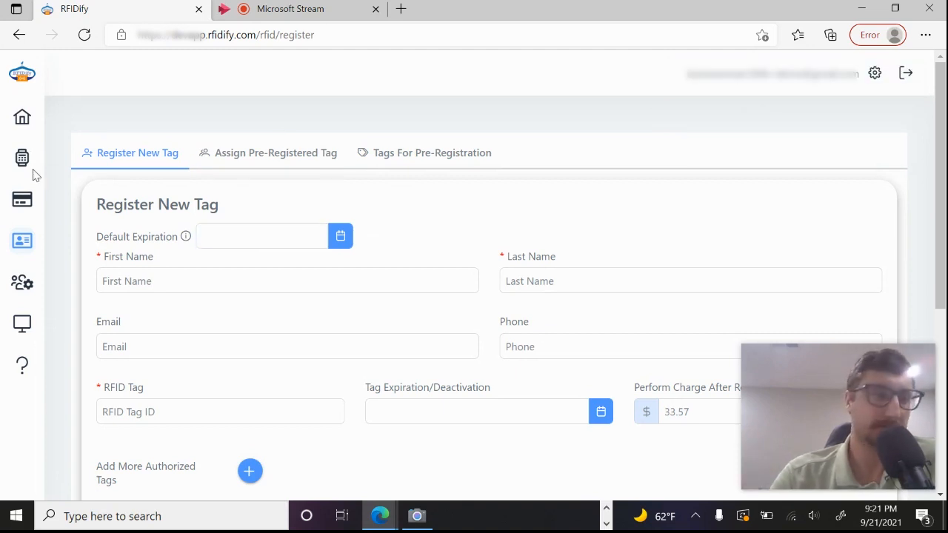
pyautogui.moveTo(22, 157)
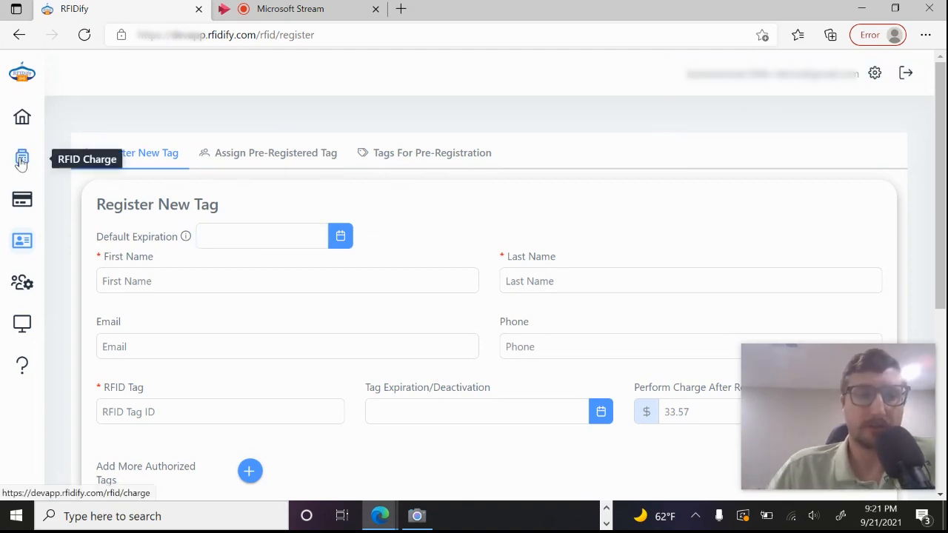
pyautogui.click(22, 159)
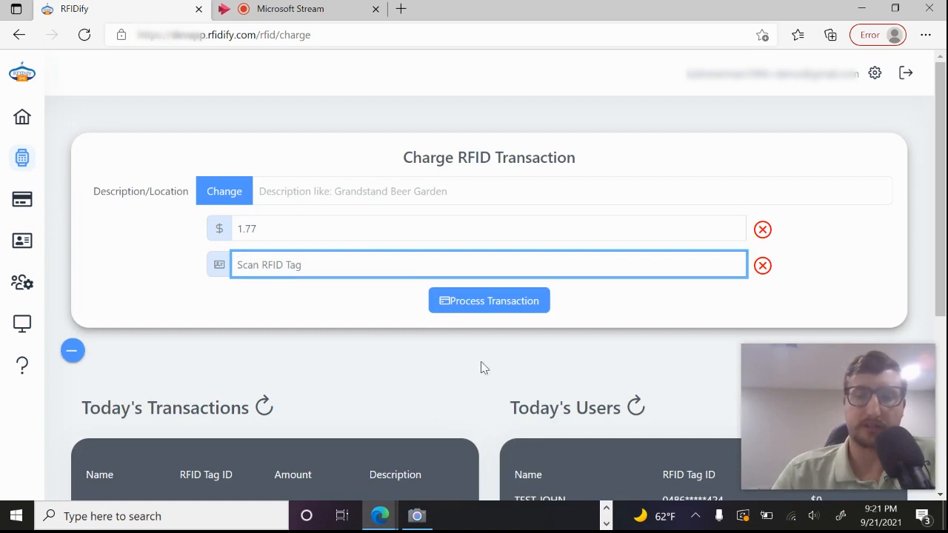
pyautogui.click(482, 228)
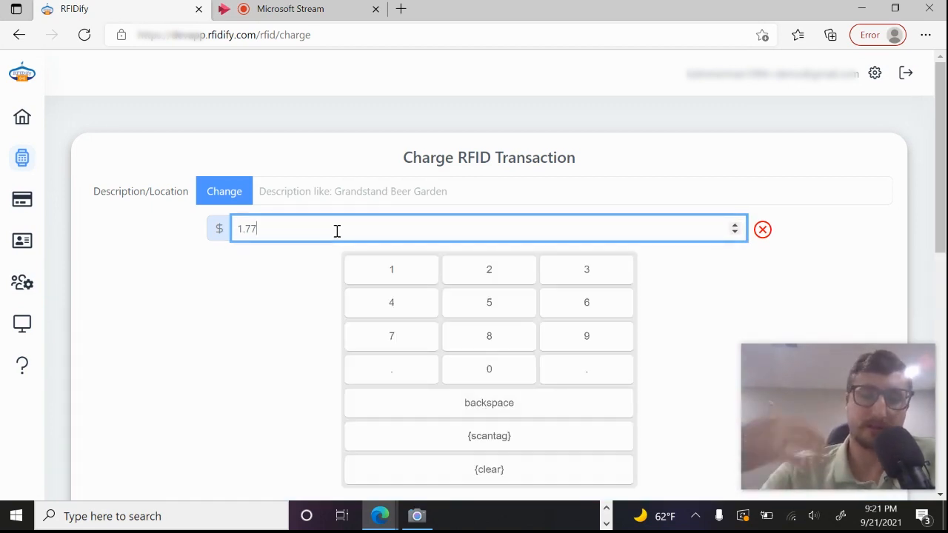
pyautogui.scroll(-3)
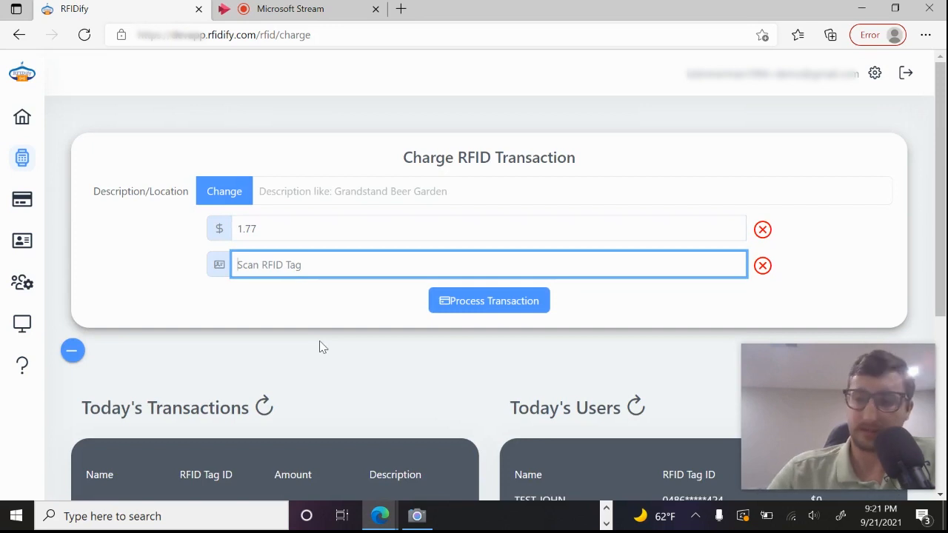
pyautogui.write('0486853420')
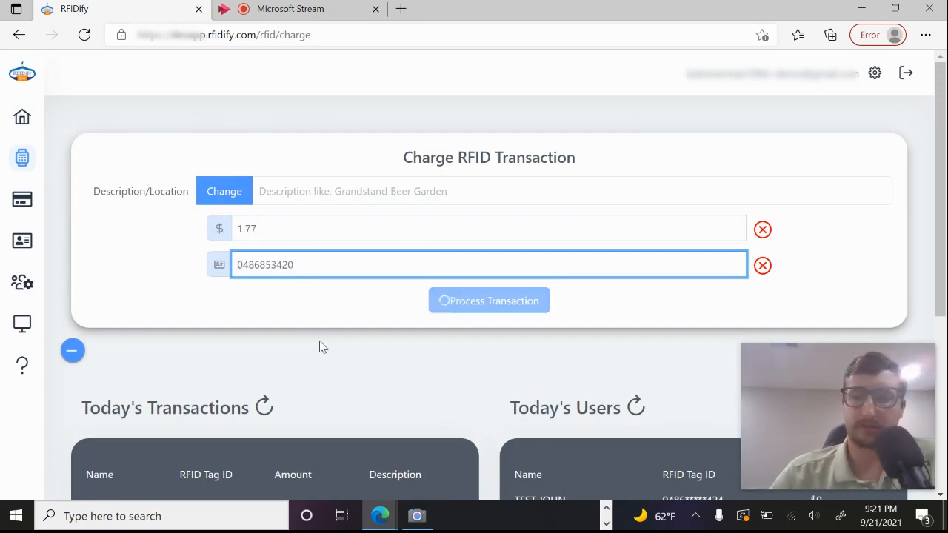
pyautogui.click(489, 299)
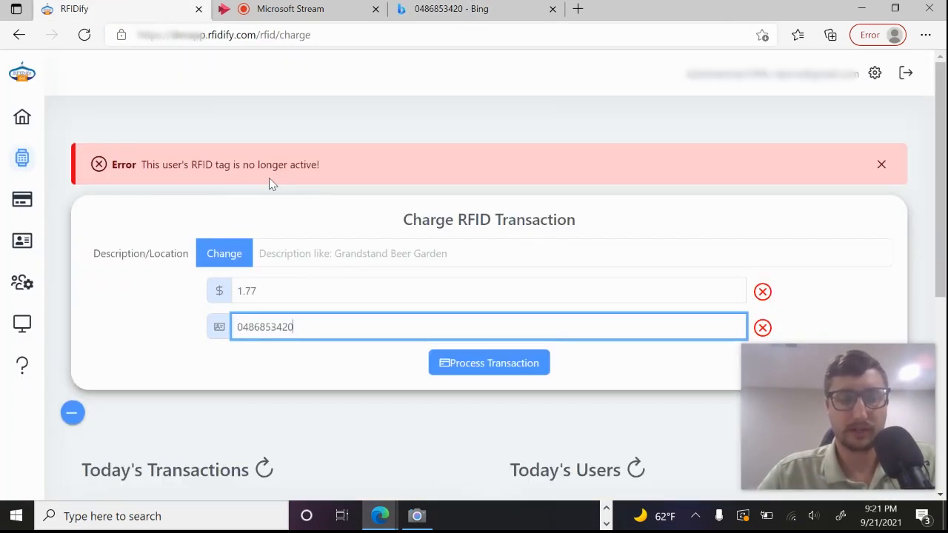
pyautogui.click(489, 363)
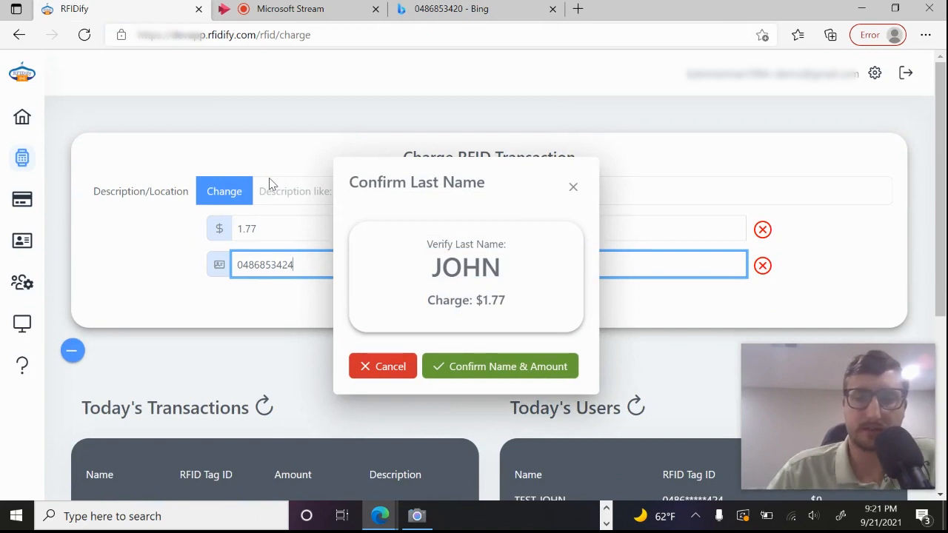
pyautogui.moveTo(542, 281)
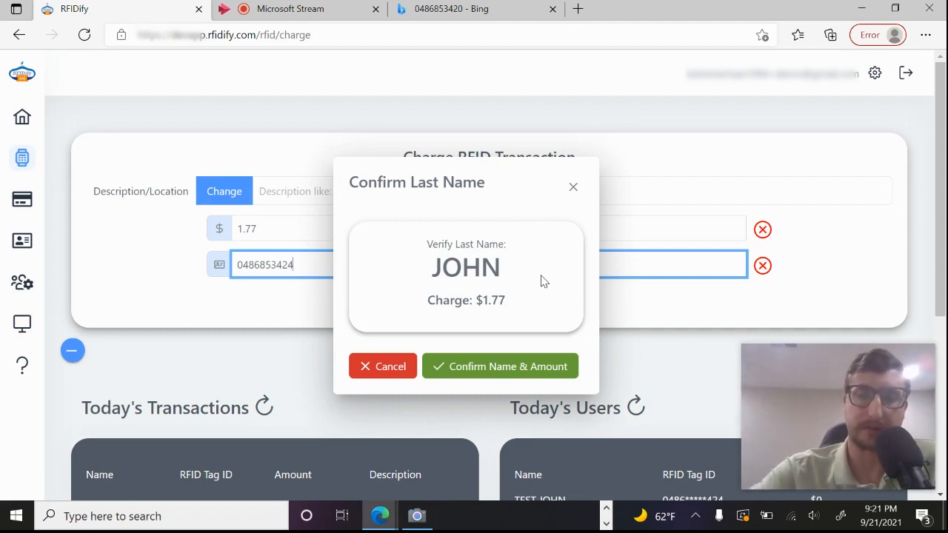
pyautogui.click(500, 366)
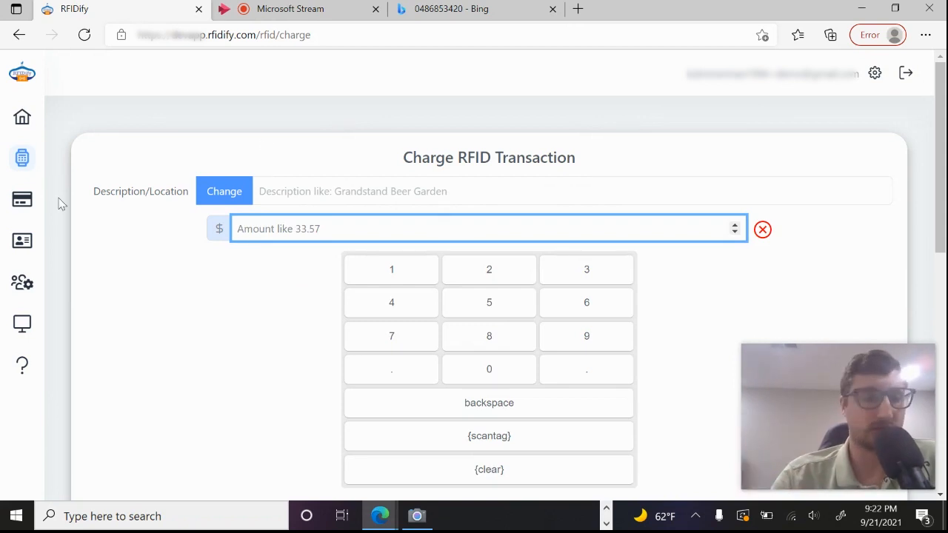
pyautogui.moveTo(52, 217)
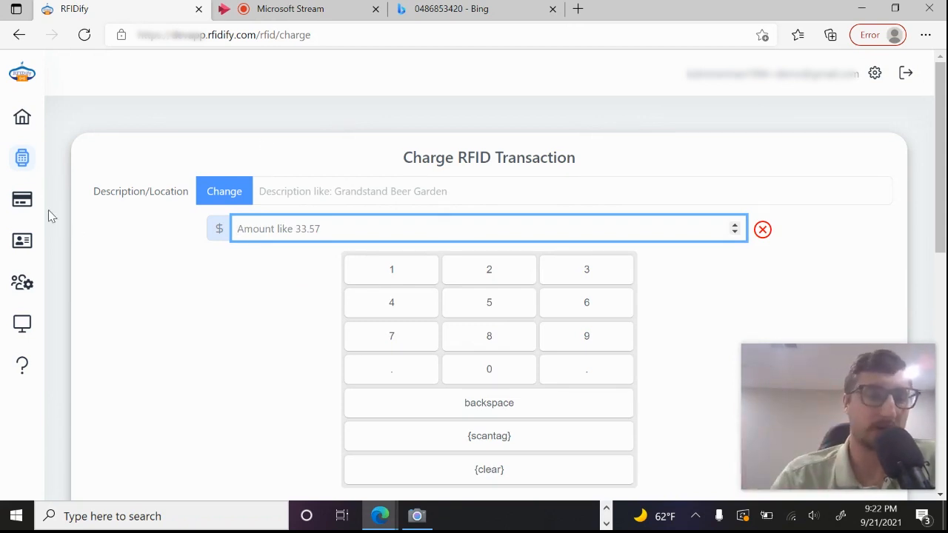
# Step: Visit the credit card charge screen, then return to the Registration page
pyautogui.click(21, 200)
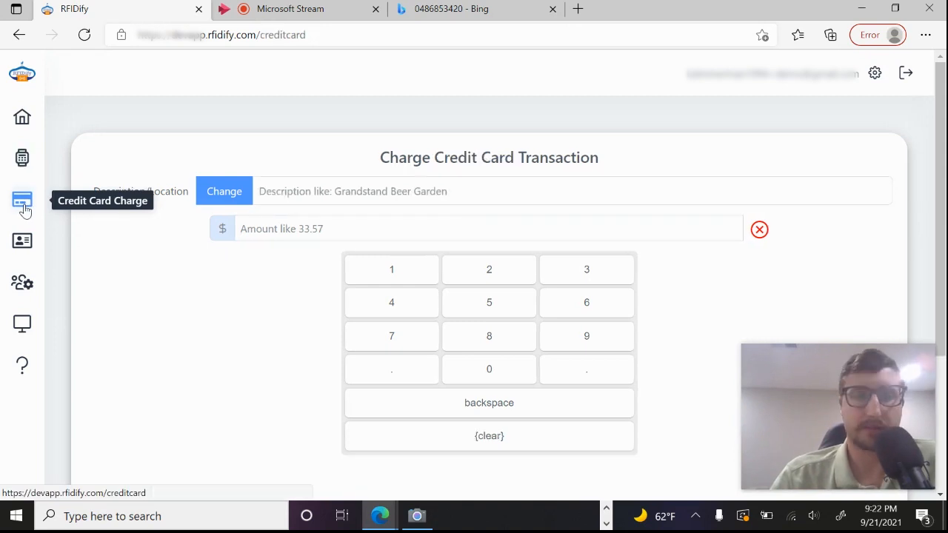
pyautogui.click(486, 228)
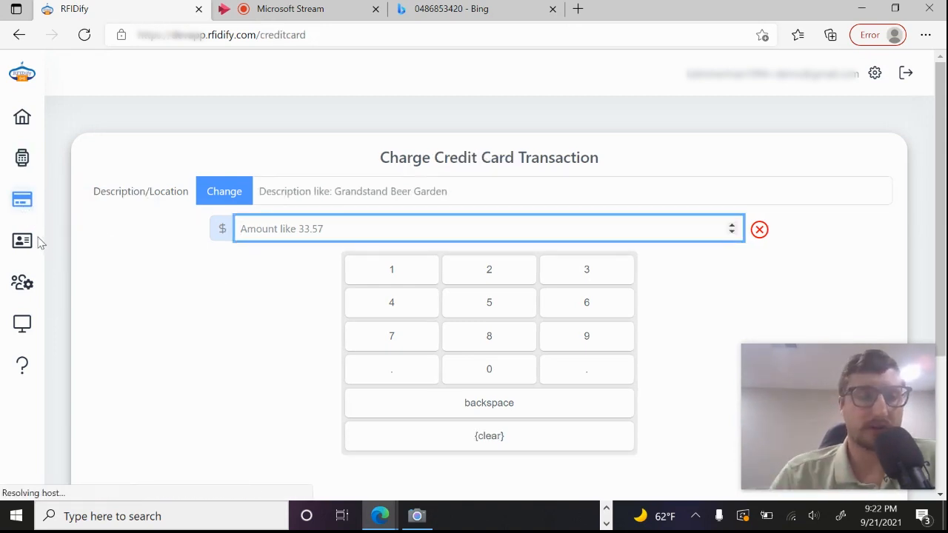
pyautogui.click(22, 240)
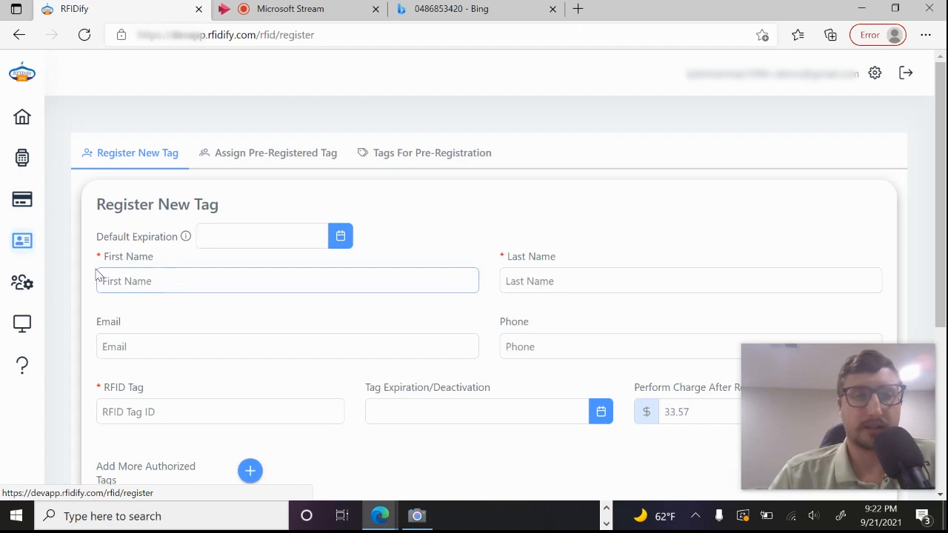
# Step: View Tags For Pre-Registration and the pre-registered people list, then the account menu
pyautogui.click(423, 152)
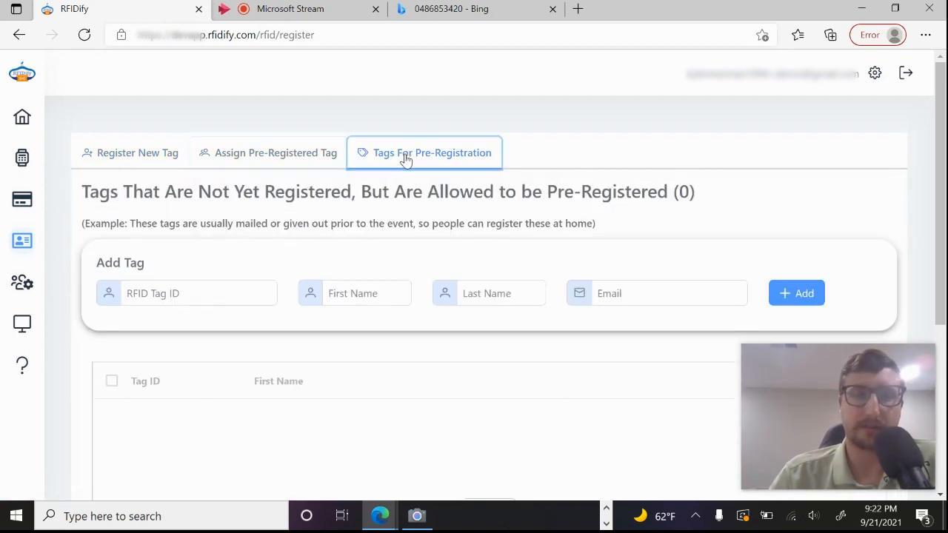
pyautogui.click(276, 152)
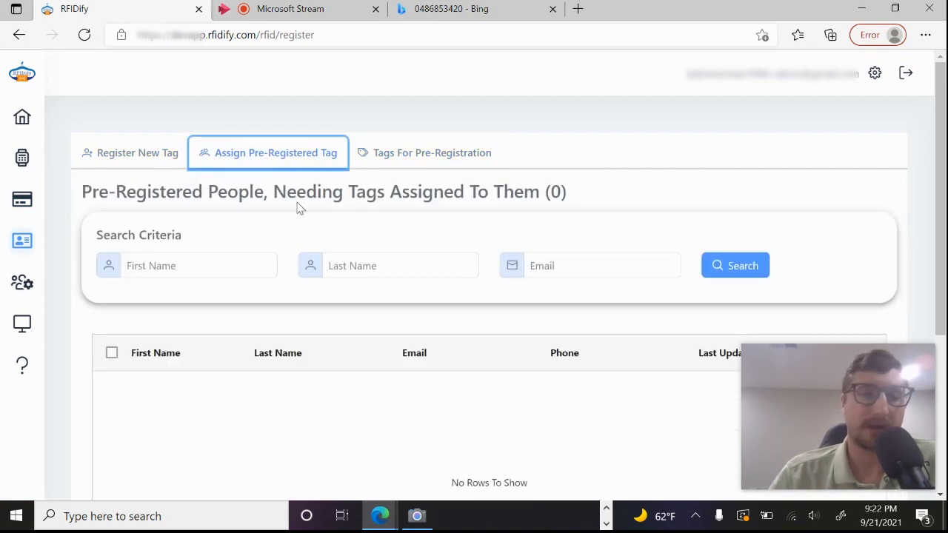
pyautogui.moveTo(761, 123)
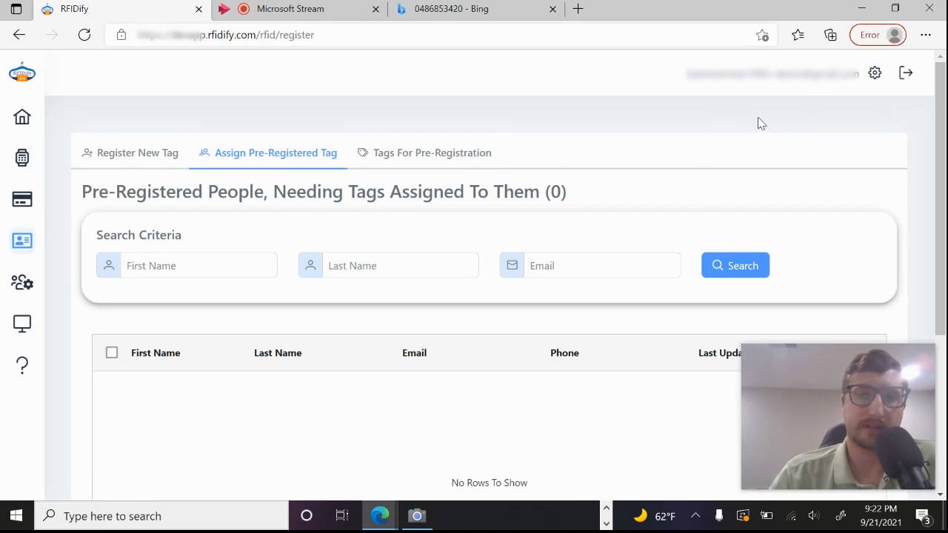
pyautogui.click(874, 72)
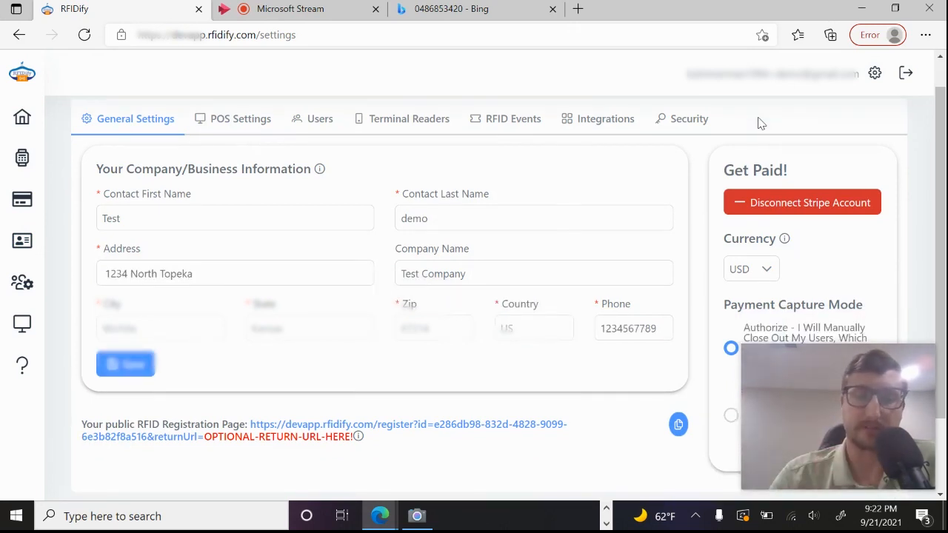
pyautogui.moveTo(623, 439)
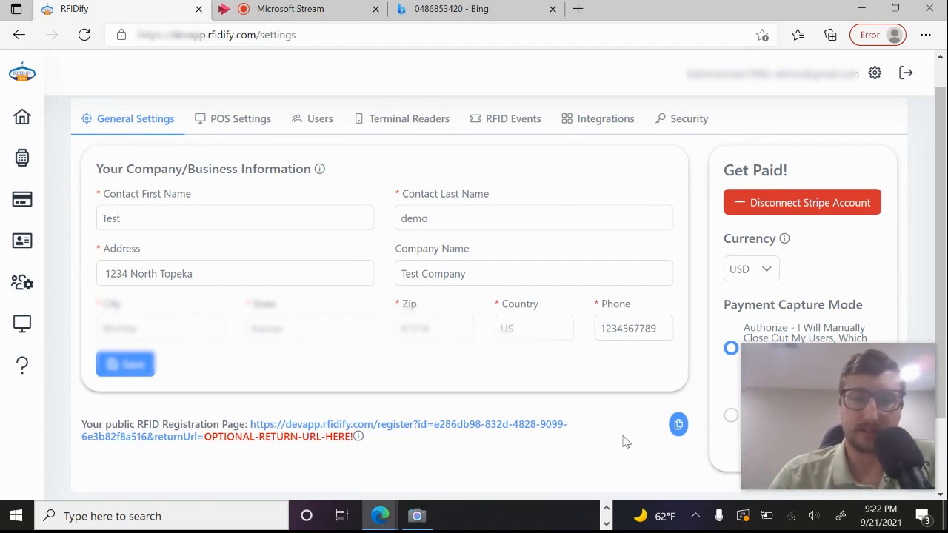
# Step: Open the company's public RFID registration page in a new tab from Settings
pyautogui.click(678, 424)
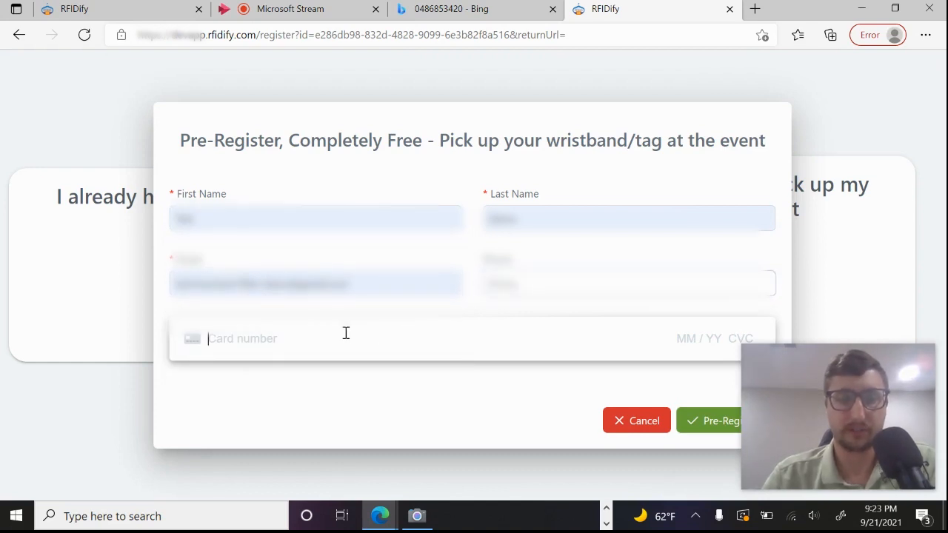
pyautogui.write('4242 4242 4242 4242')
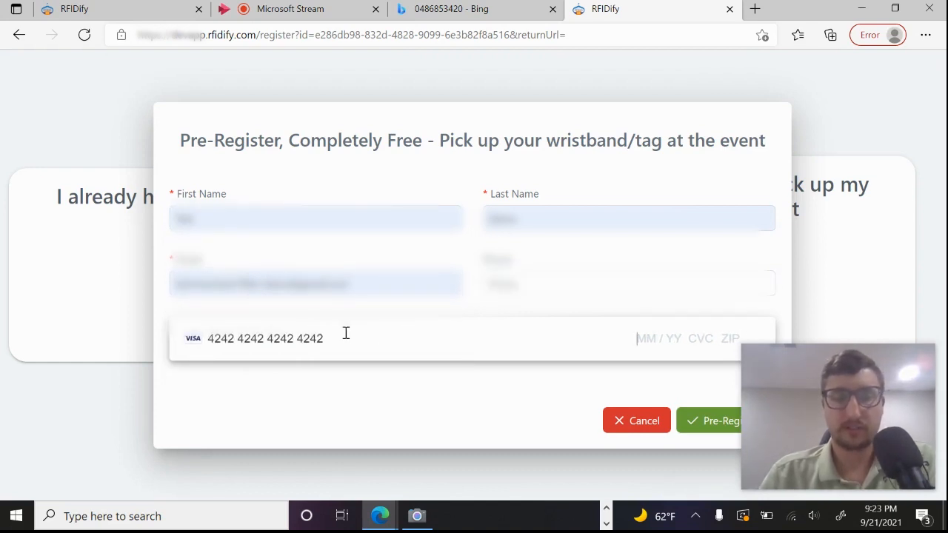
pyautogui.write('04/24 224 44444')
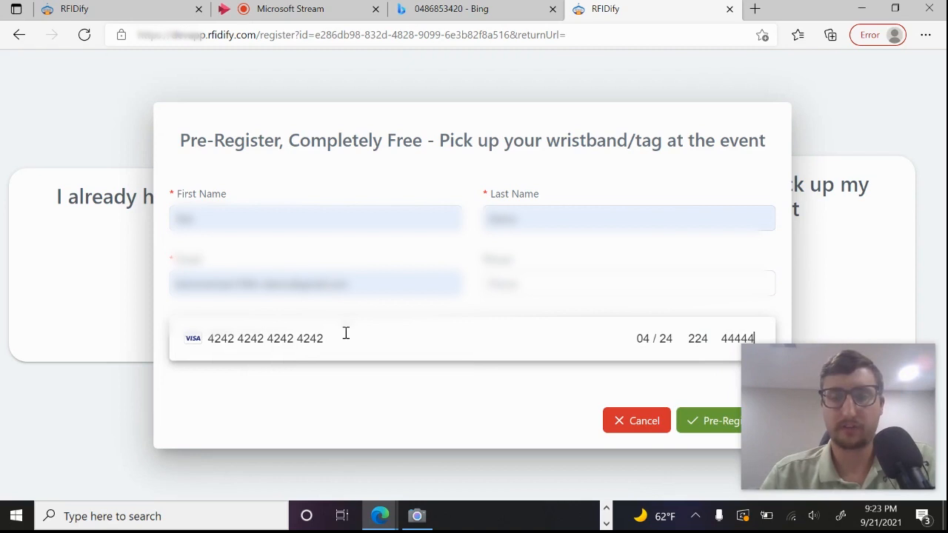
pyautogui.click(711, 421)
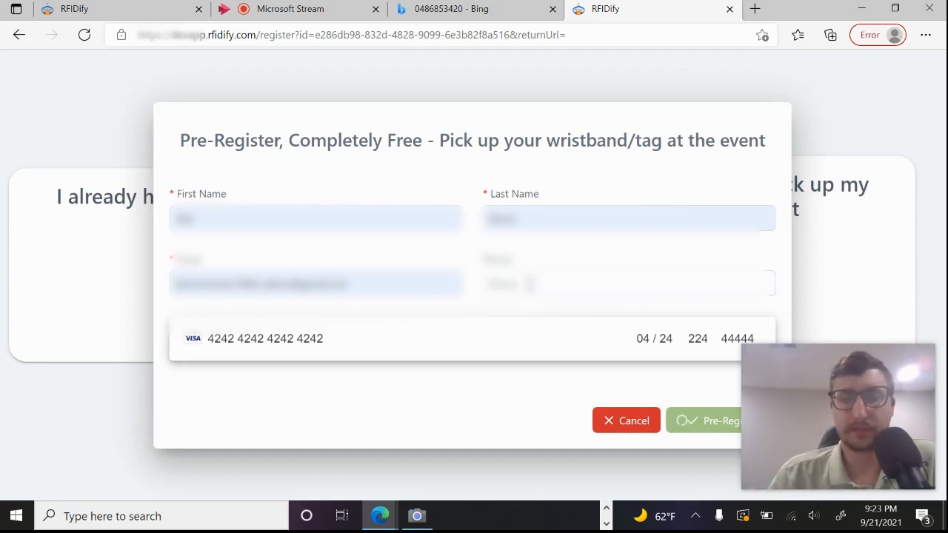
pyautogui.click(708, 421)
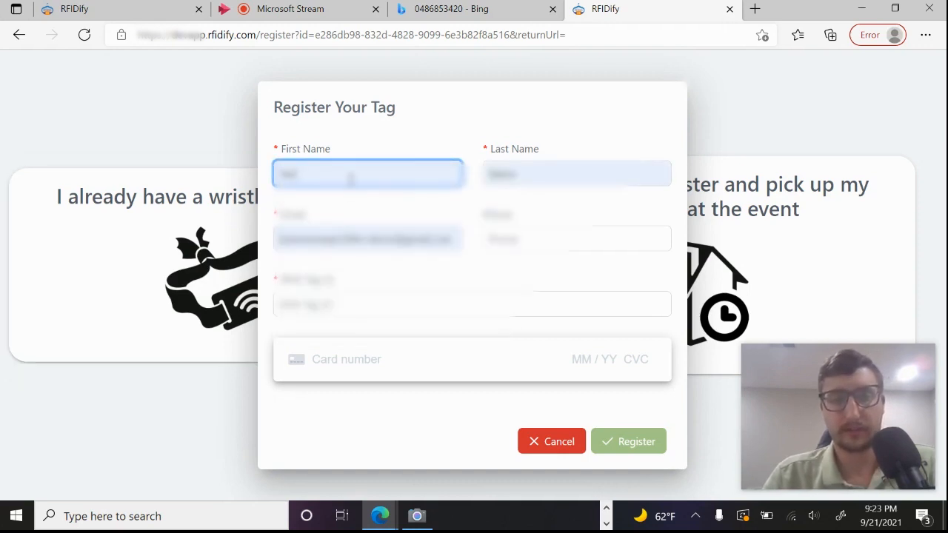
# Step: Submit the Test Wristband tag registration with the test Visa card number, expiry, CVC and ZIP 4444
pyautogui.click(577, 173)
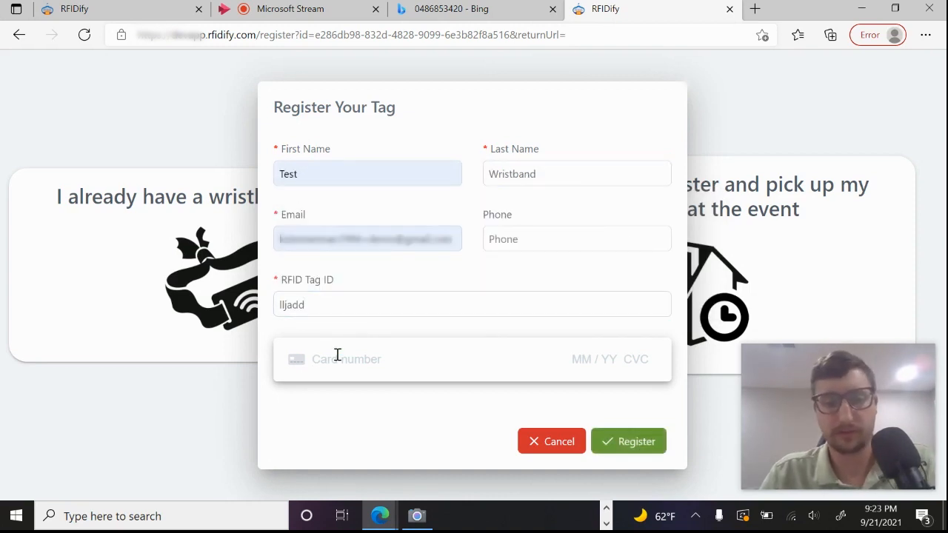
pyautogui.write('4242 4242 4242 4224')
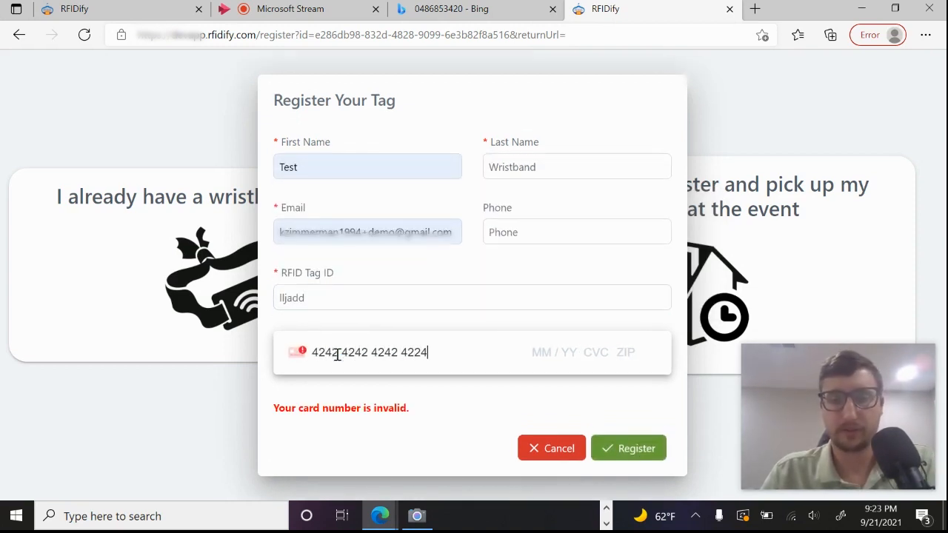
pyautogui.write('42 04 / 24 2')
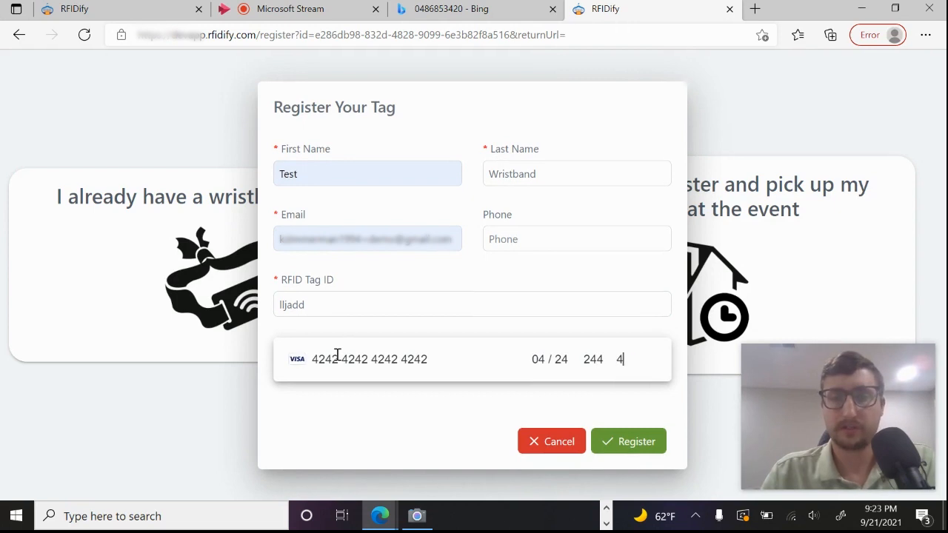
pyautogui.write('4444')
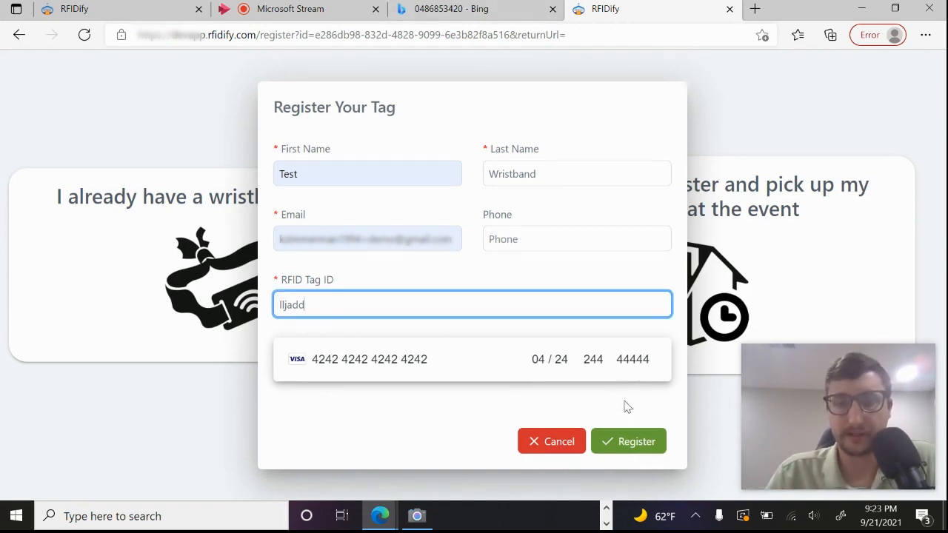
pyautogui.click(628, 441)
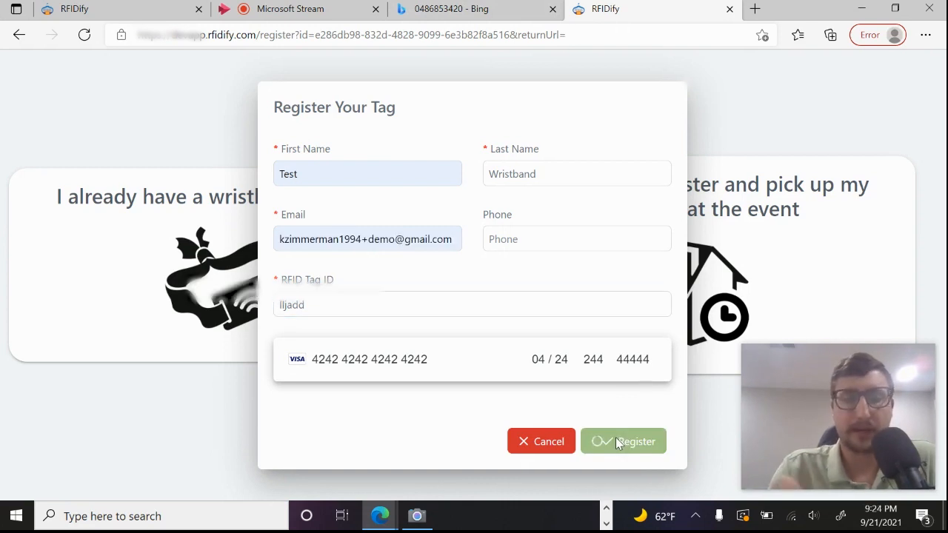
pyautogui.click(624, 442)
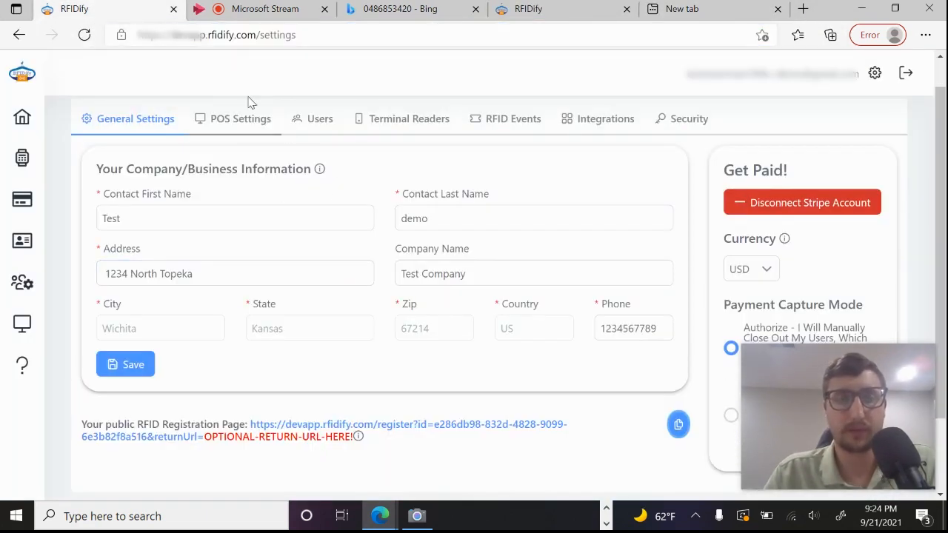
pyautogui.moveTo(23, 285)
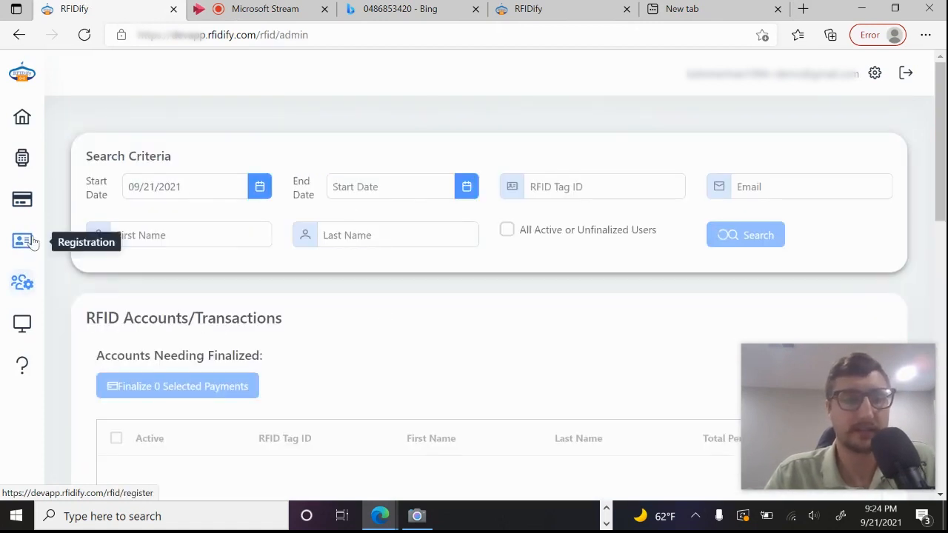
# Step: Add tag ab123 to the Tags For Pre-Registration list
pyautogui.click(391, 187)
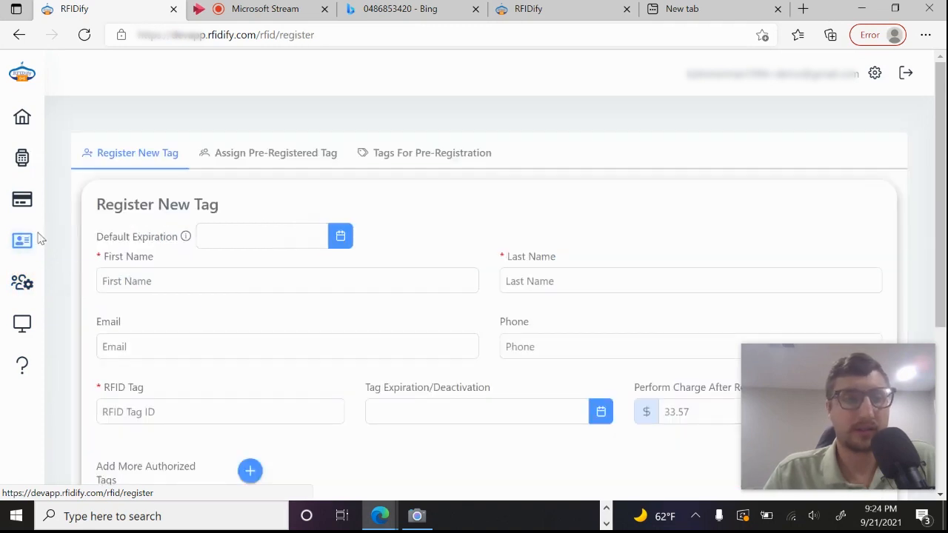
pyautogui.click(432, 153)
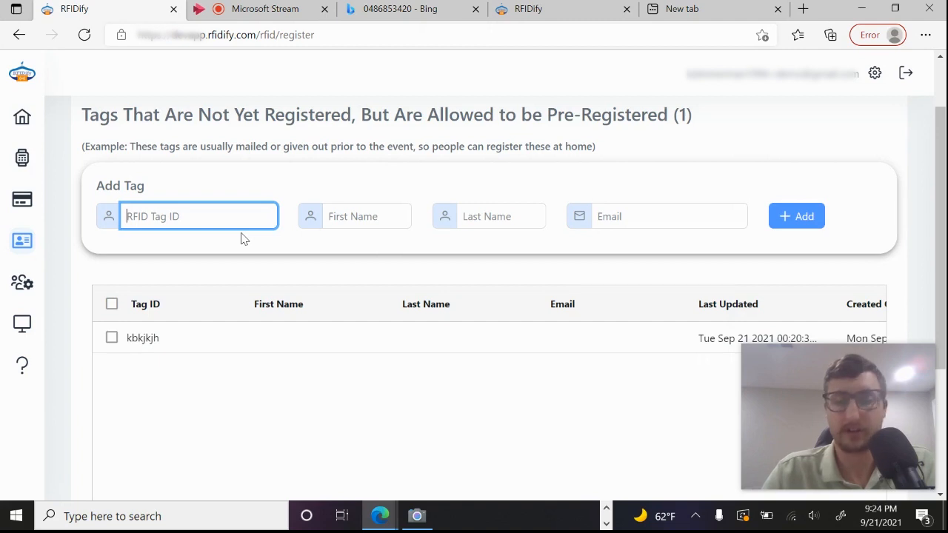
pyautogui.write('ab123')
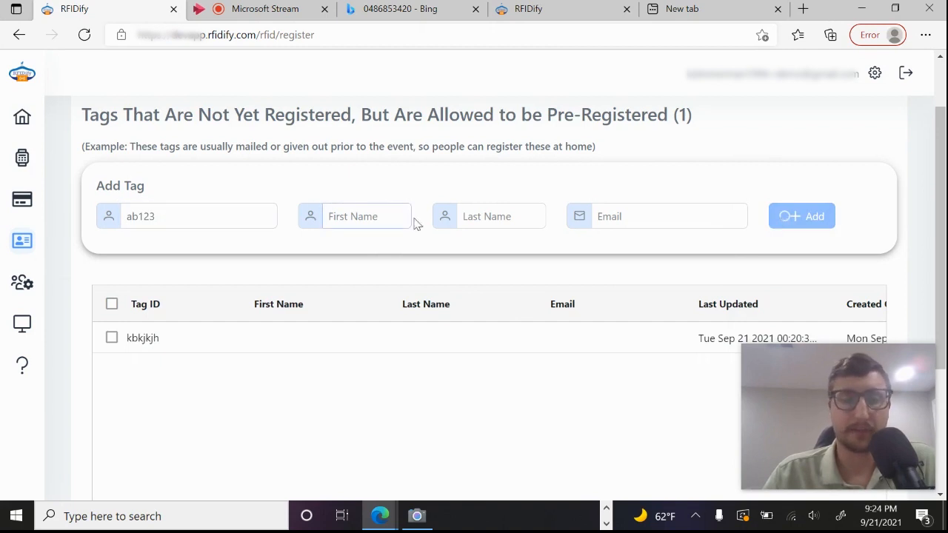
pyautogui.click(802, 217)
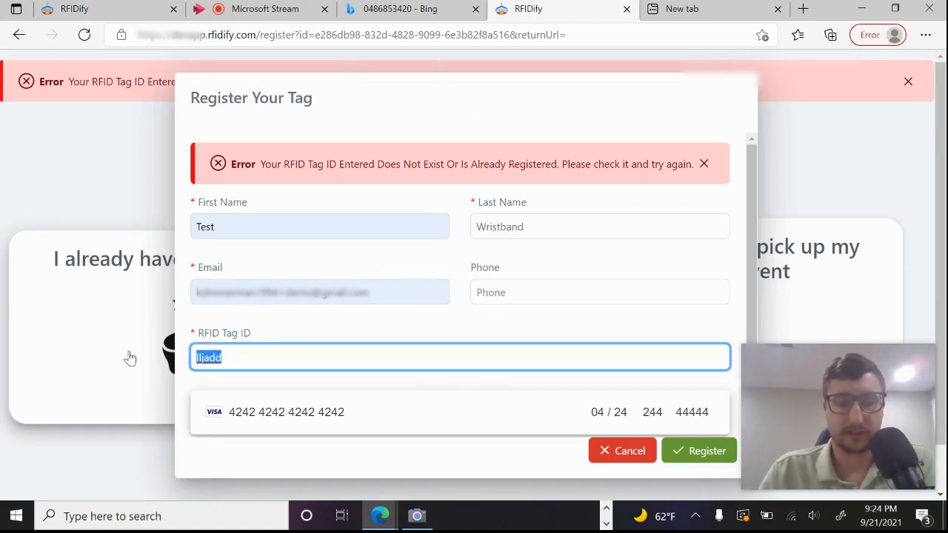
# Step: Resubmit the public wristband registration with RFID Tag ID ab123
pyautogui.write('ab123')
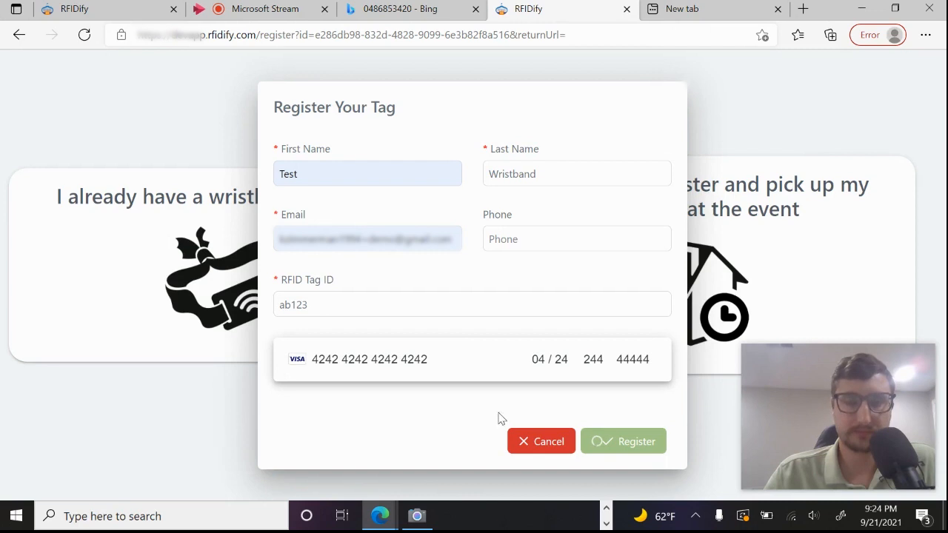
pyautogui.click(623, 442)
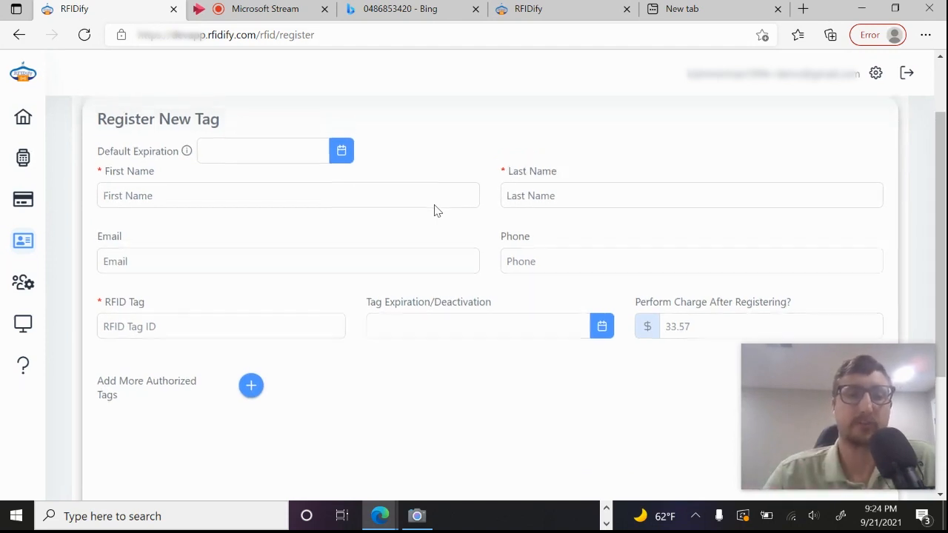
# Step: Fill the new-tag form with placeholder text 'asldkjfa', then go to the point-of-sale screen
pyautogui.scroll(-3)
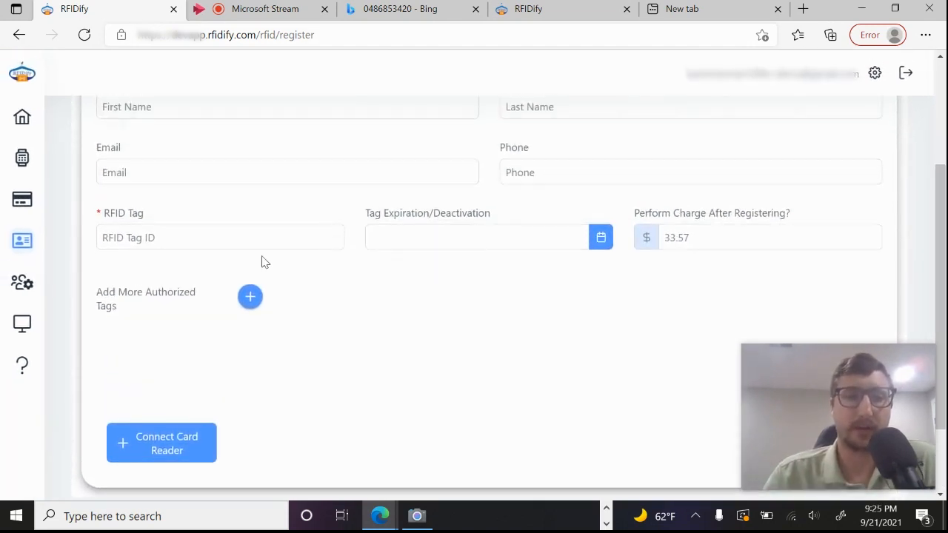
pyautogui.write('asldkjfa')
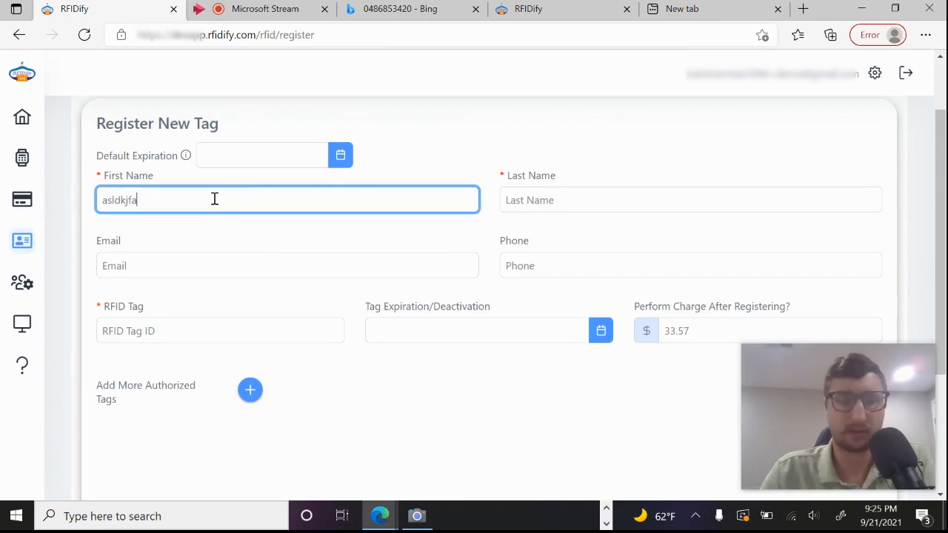
pyautogui.scroll(-3)
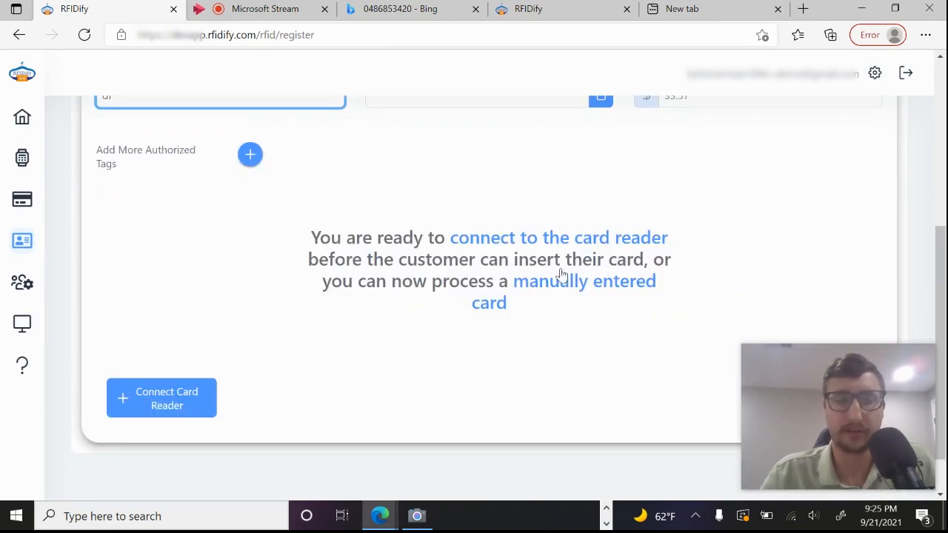
pyautogui.click(559, 237)
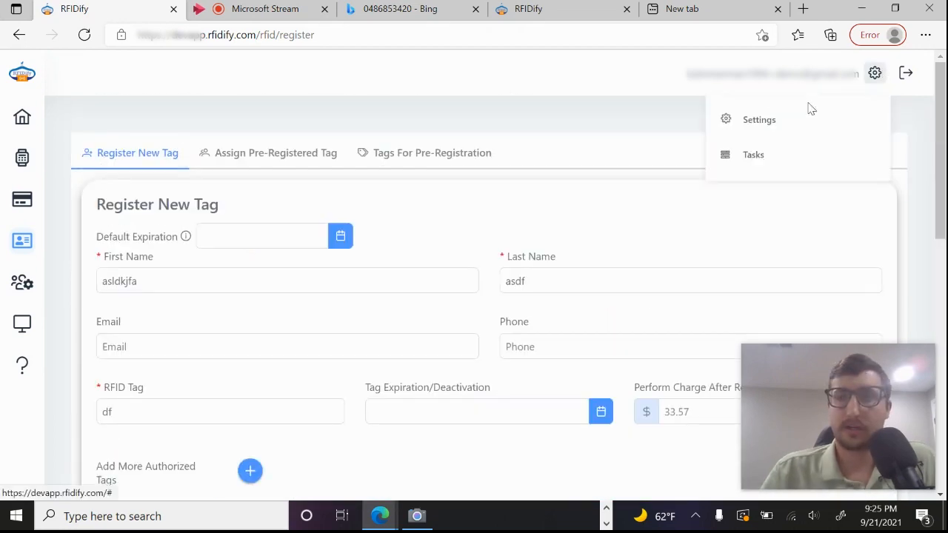
pyautogui.click(735, 134)
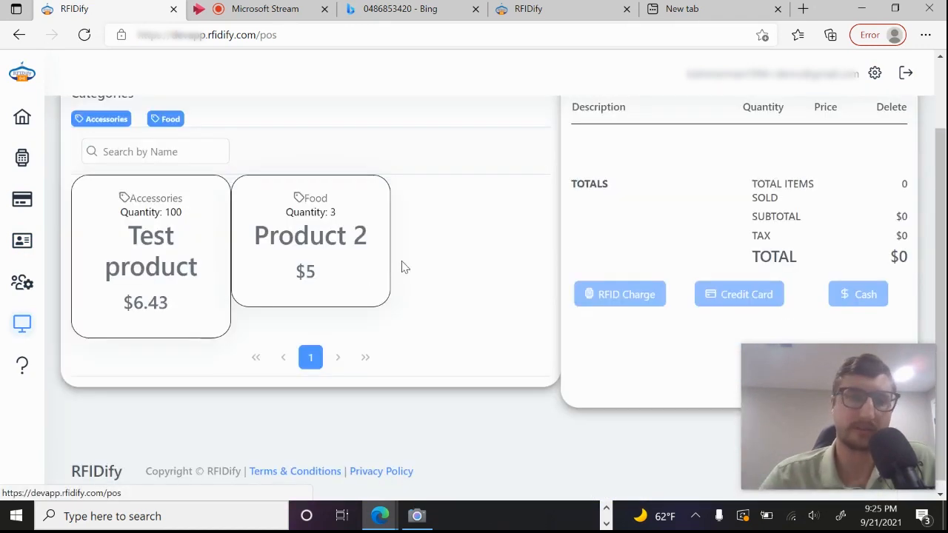
# Step: Add Product 2 to the cart and start an RFID charge for the $16.43 total
pyautogui.click(309, 234)
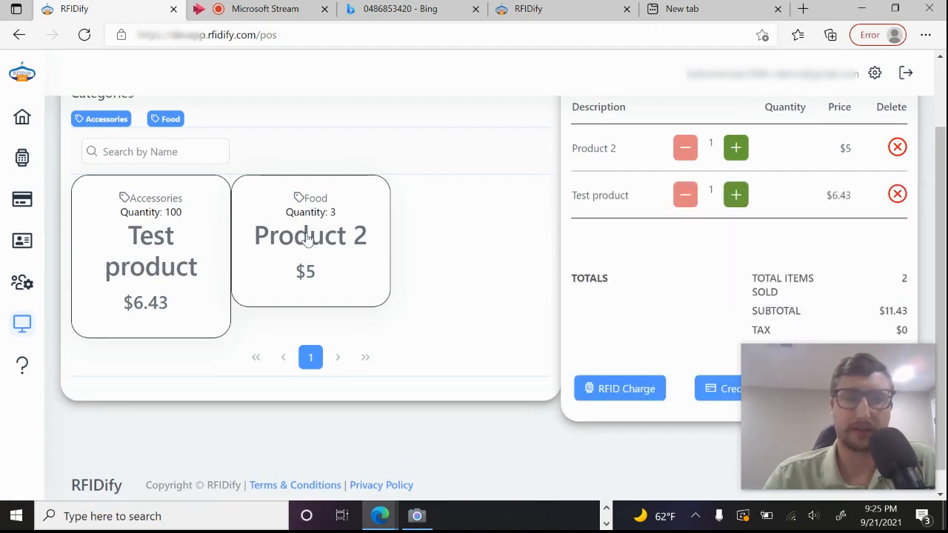
pyautogui.click(735, 148)
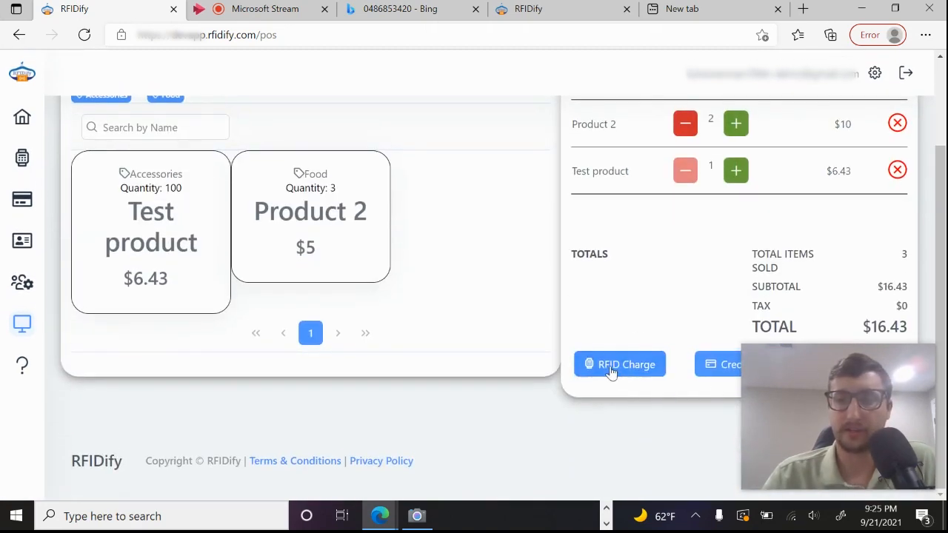
pyautogui.click(619, 365)
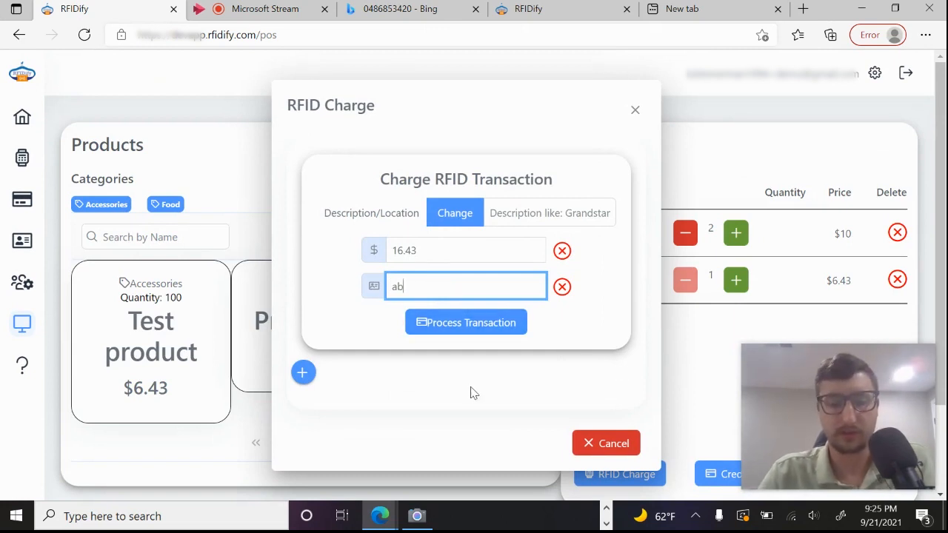
# Step: Process the charge on tag ab123, confirm WRISTBAND and $16.43, and dismiss the success banner
pyautogui.click(465, 323)
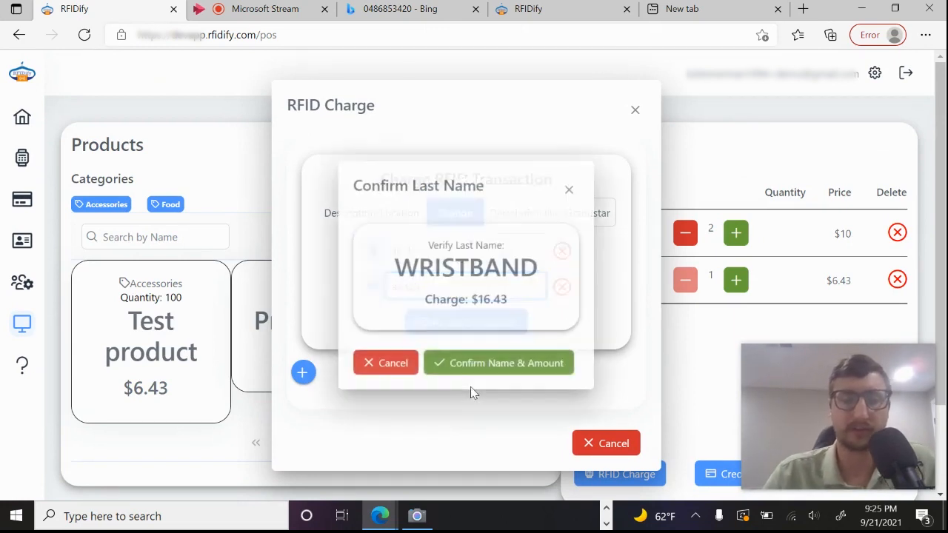
pyautogui.click(498, 363)
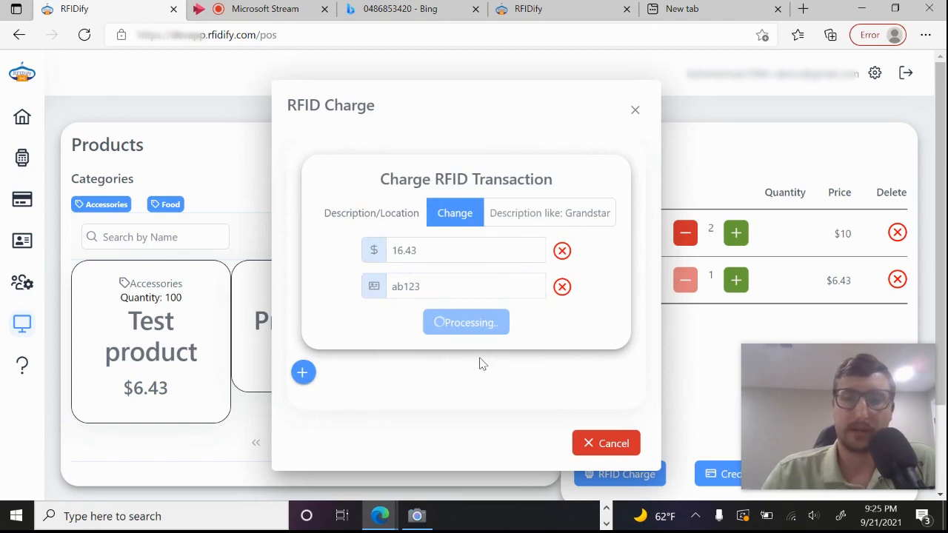
pyautogui.click(465, 323)
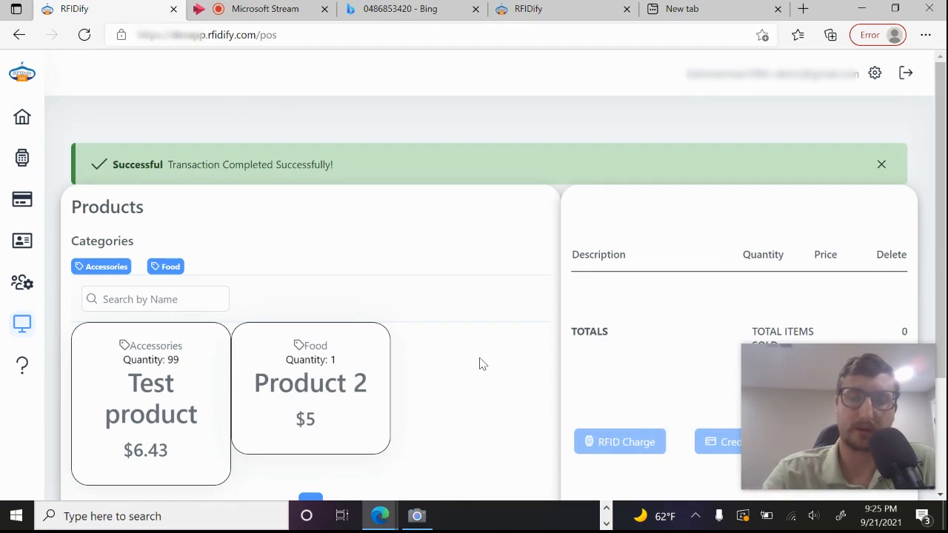
pyautogui.click(880, 163)
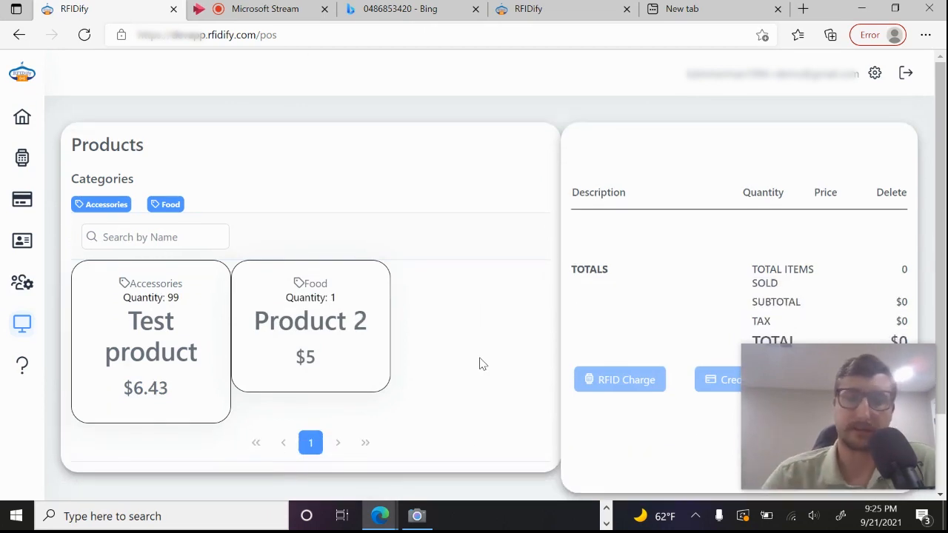
pyautogui.scroll(-3)
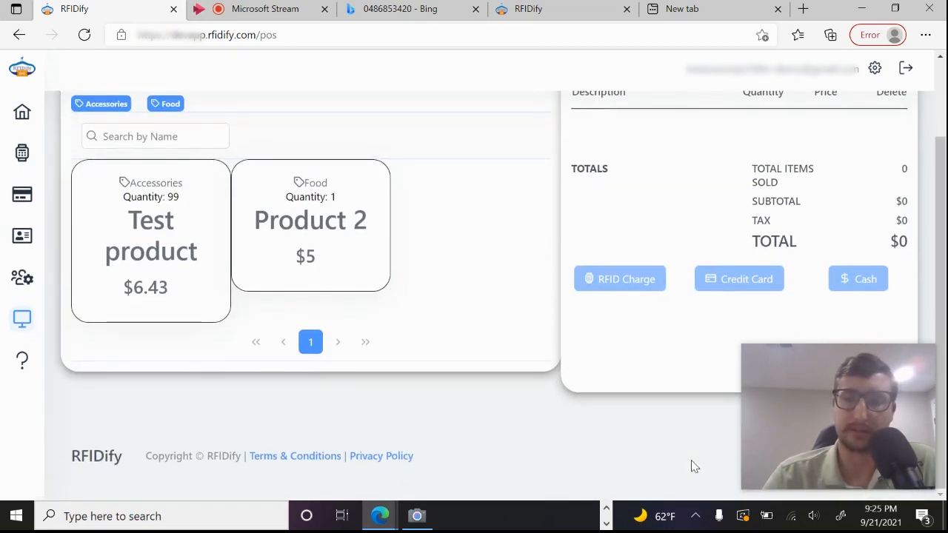
# Step: Sell one Product 2 for $5 cash with $20 received, completing the sale
pyautogui.click(310, 219)
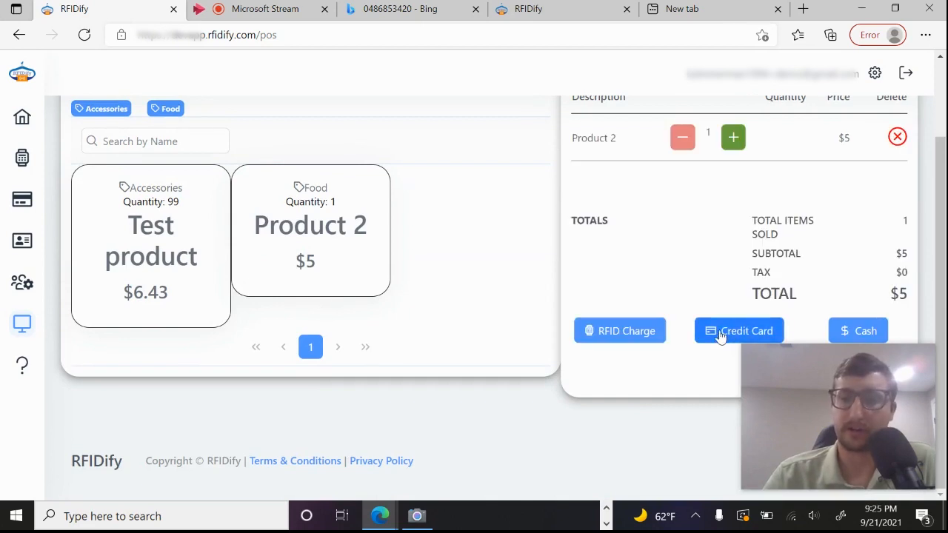
pyautogui.click(737, 330)
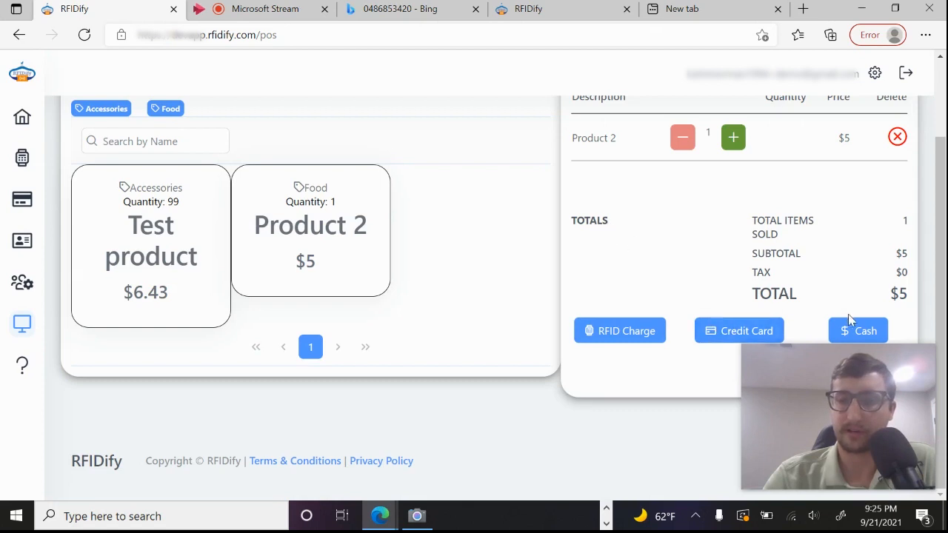
pyautogui.click(858, 330)
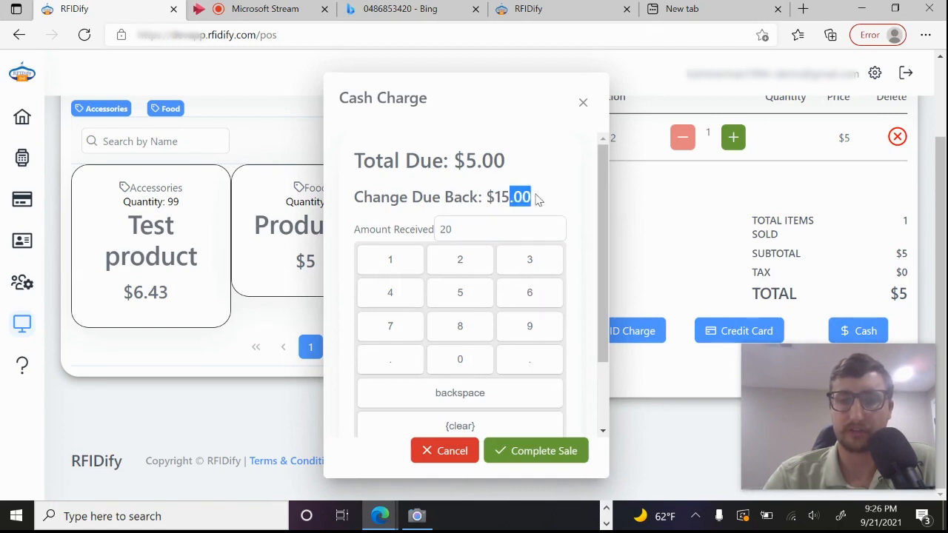
pyautogui.click(536, 450)
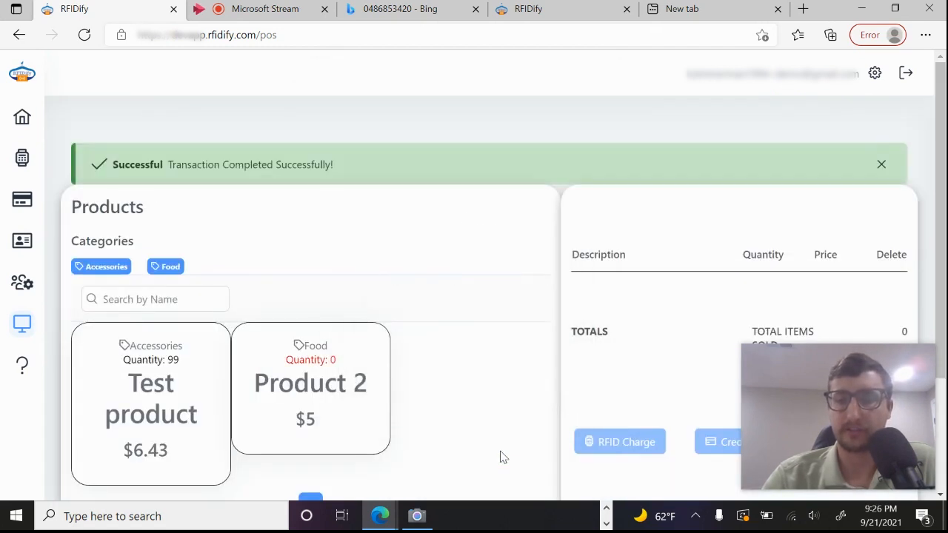
pyautogui.moveTo(827, 200)
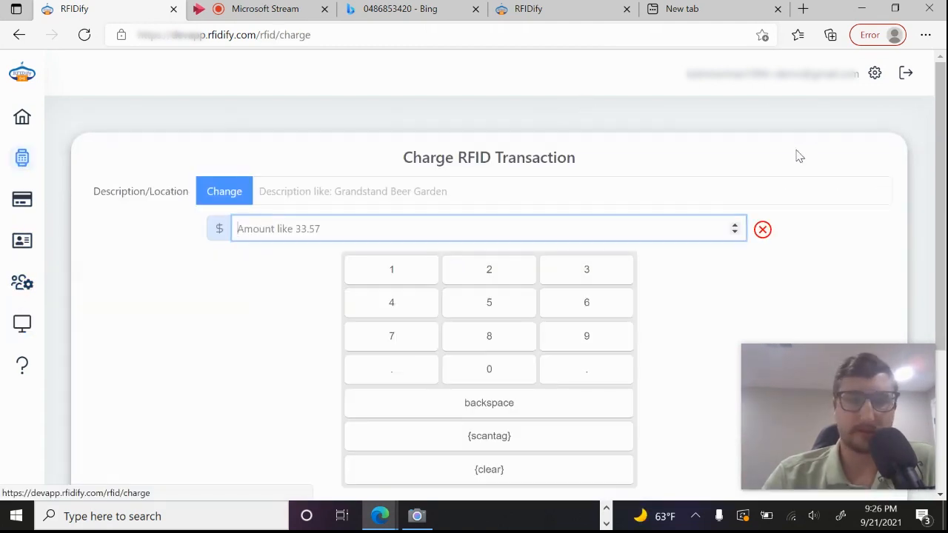
# Step: Expand Today's Transactions and Today's Users on the RFID charge page
pyautogui.scroll(-3)
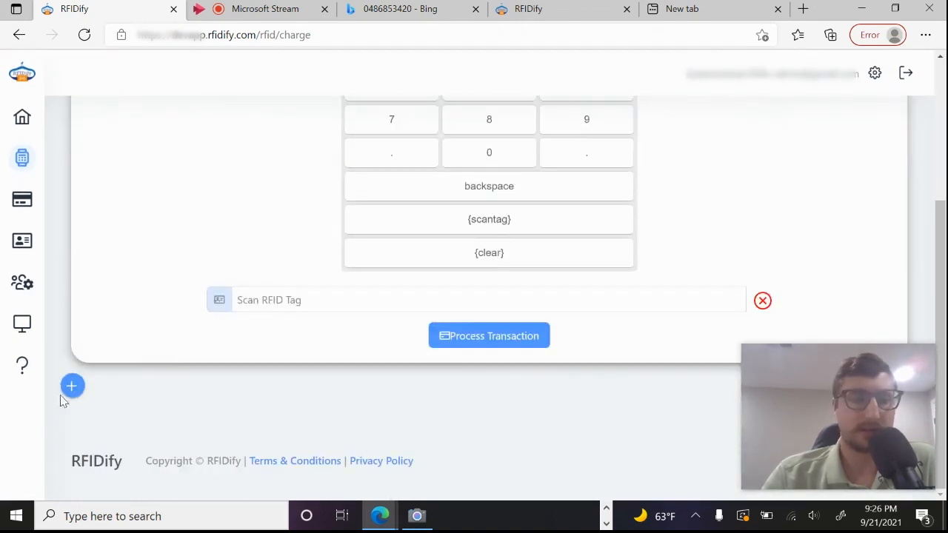
pyautogui.click(71, 385)
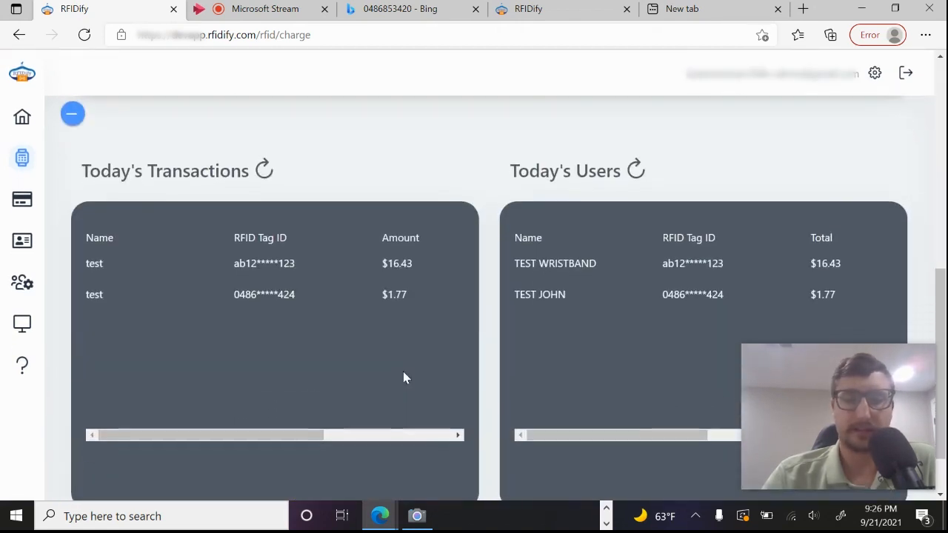
pyautogui.scroll(-3)
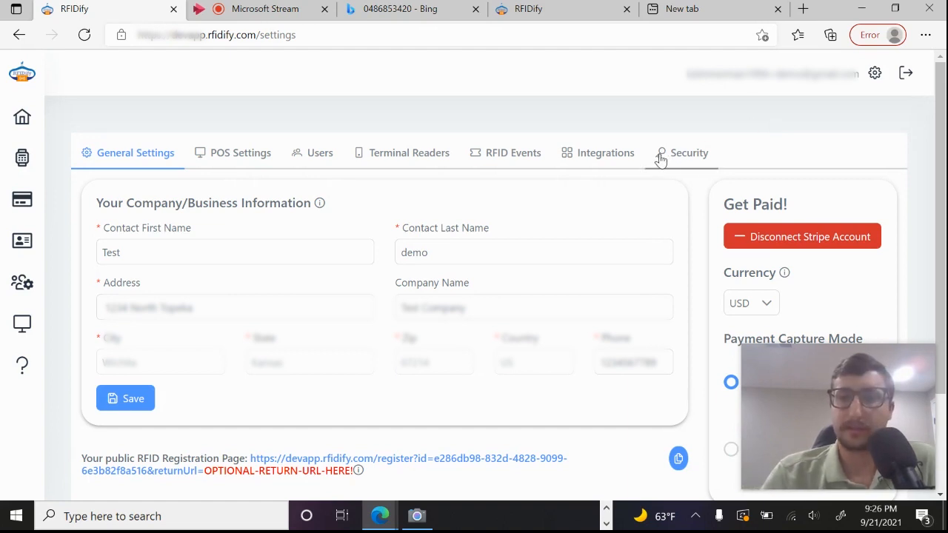
pyautogui.moveTo(548, 126)
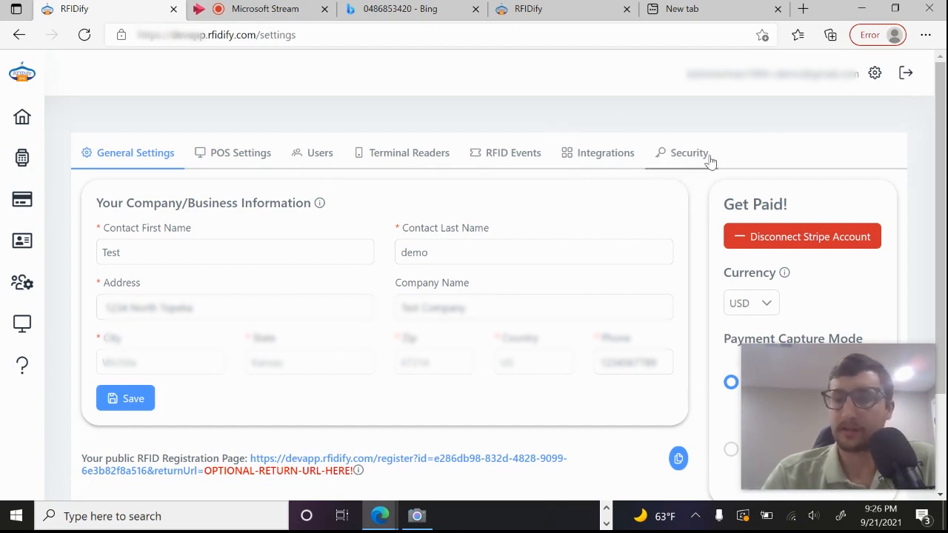
# Step: Review the Users settings and its Email field, then the Terminal Readers settings
pyautogui.click(320, 152)
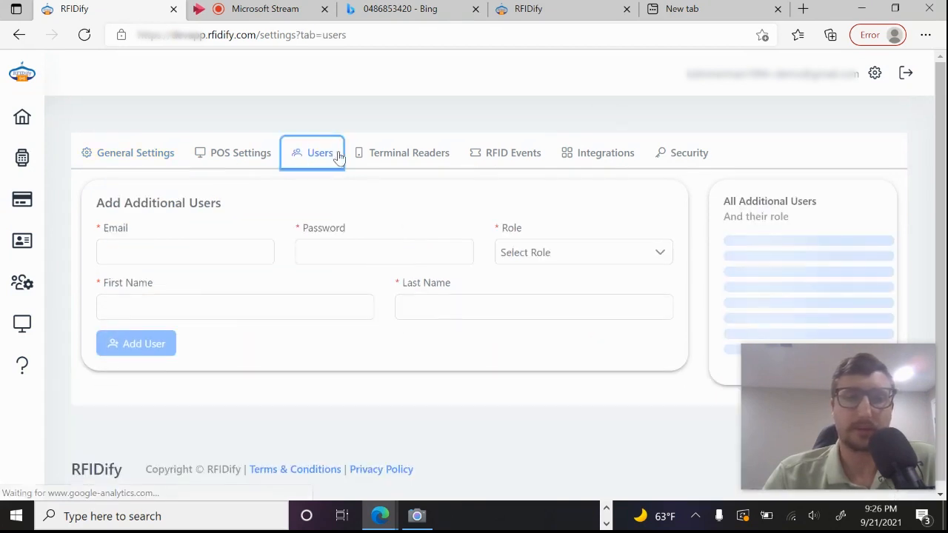
pyautogui.click(186, 252)
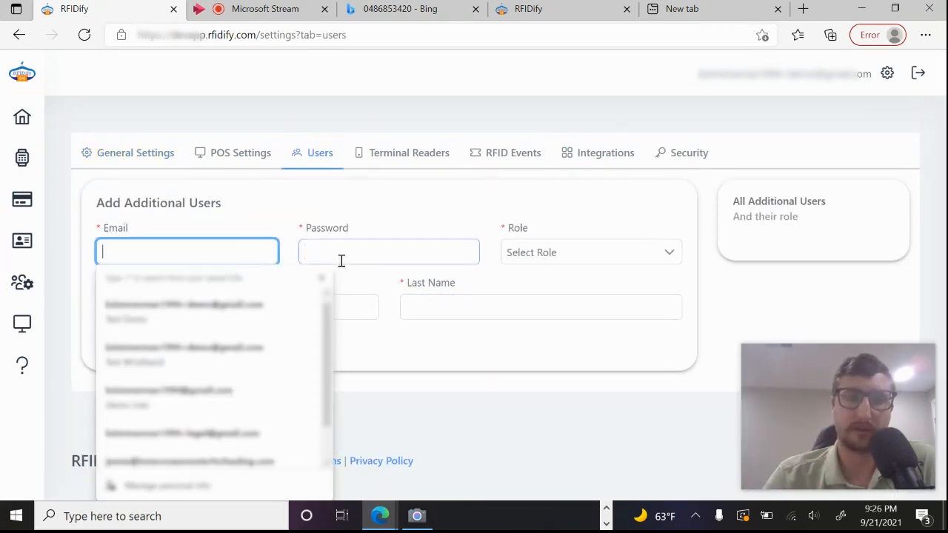
pyautogui.click(409, 152)
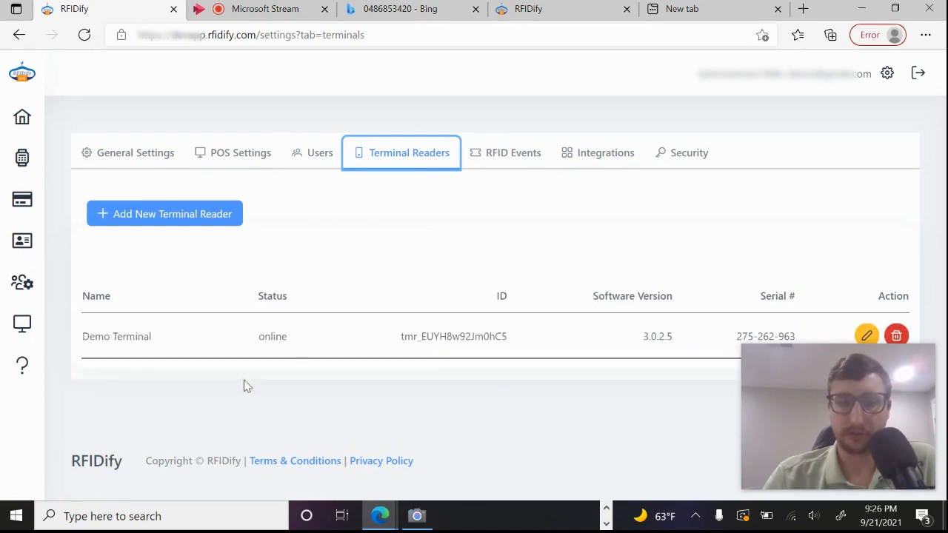
pyautogui.moveTo(252, 323)
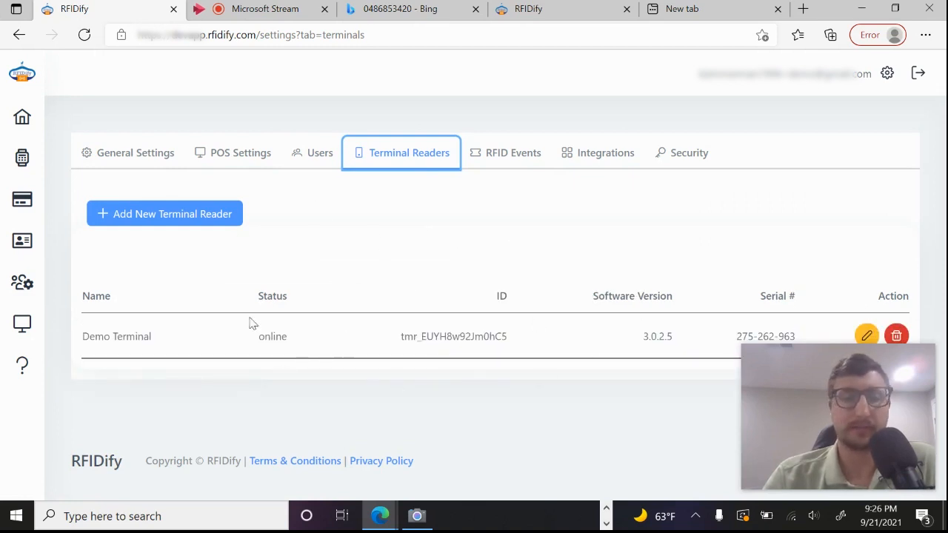
pyautogui.click(163, 213)
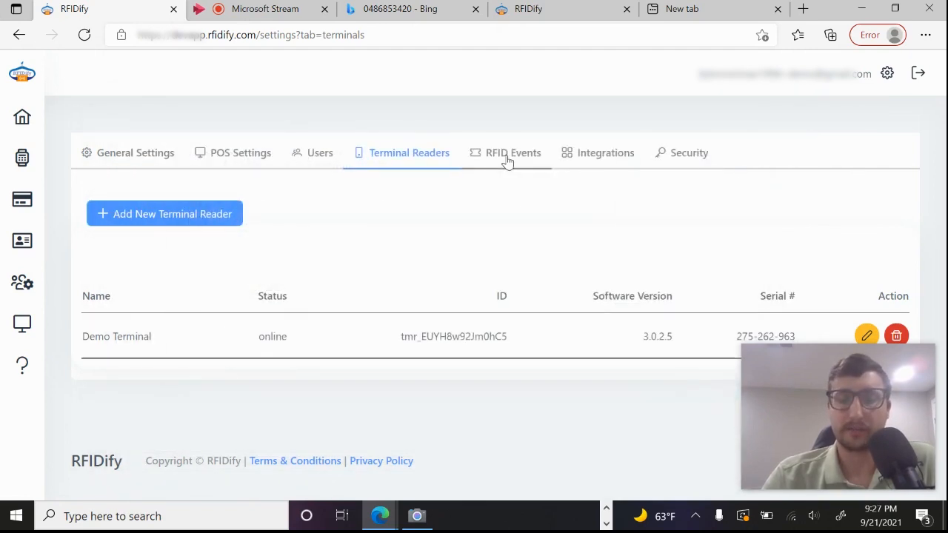
# Step: Look over the RFID Events settings and move on to Integrations
pyautogui.click(513, 153)
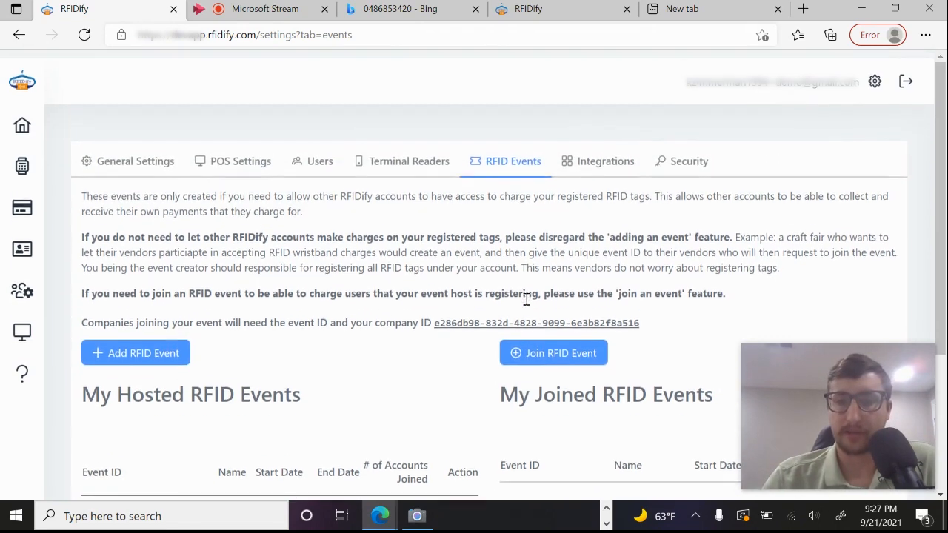
pyautogui.scroll(-3)
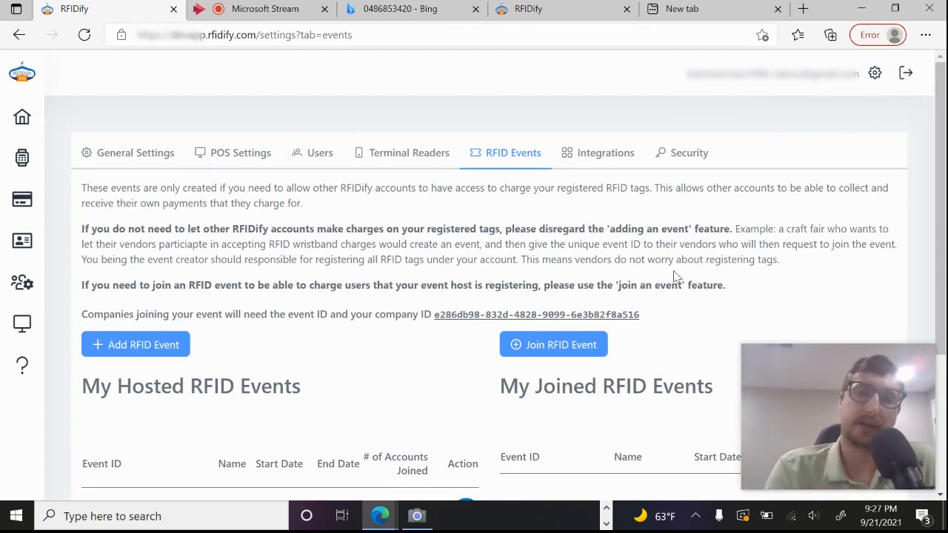
pyautogui.click(599, 153)
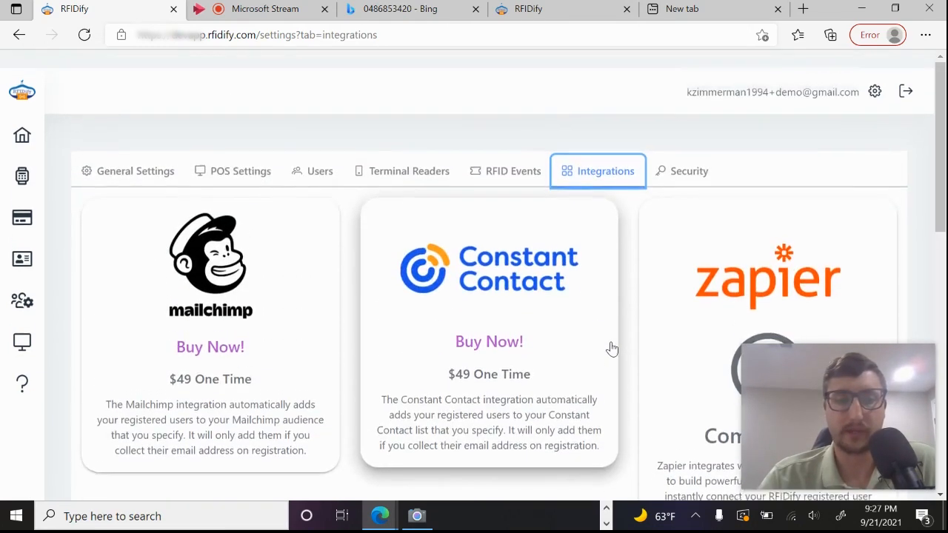
# Step: Review the Integrations page, then move to the Security settings
pyautogui.scroll(-3)
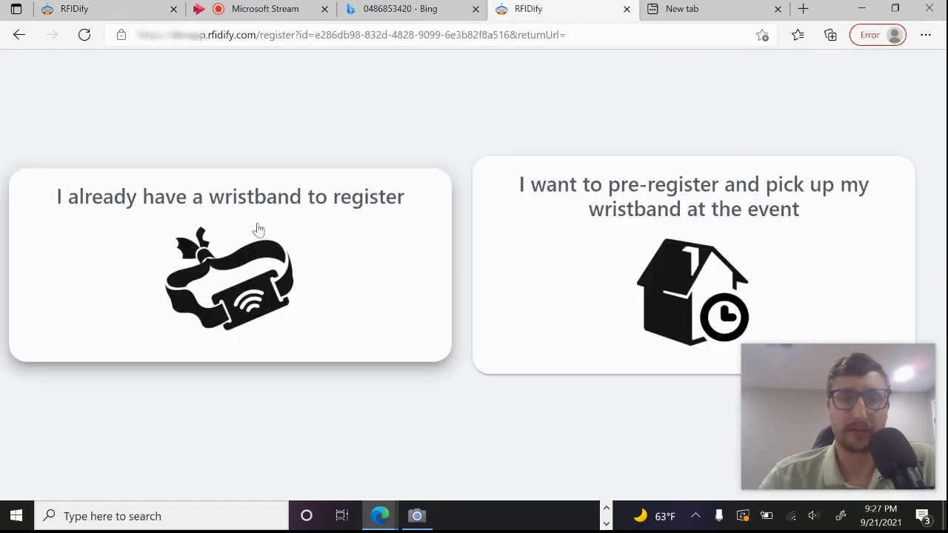
pyautogui.moveTo(332, 224)
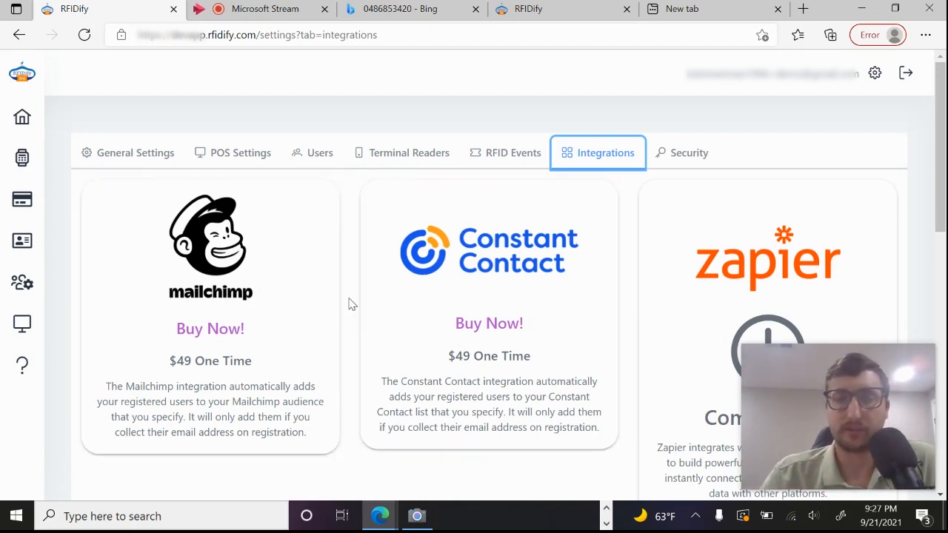
pyautogui.click(680, 152)
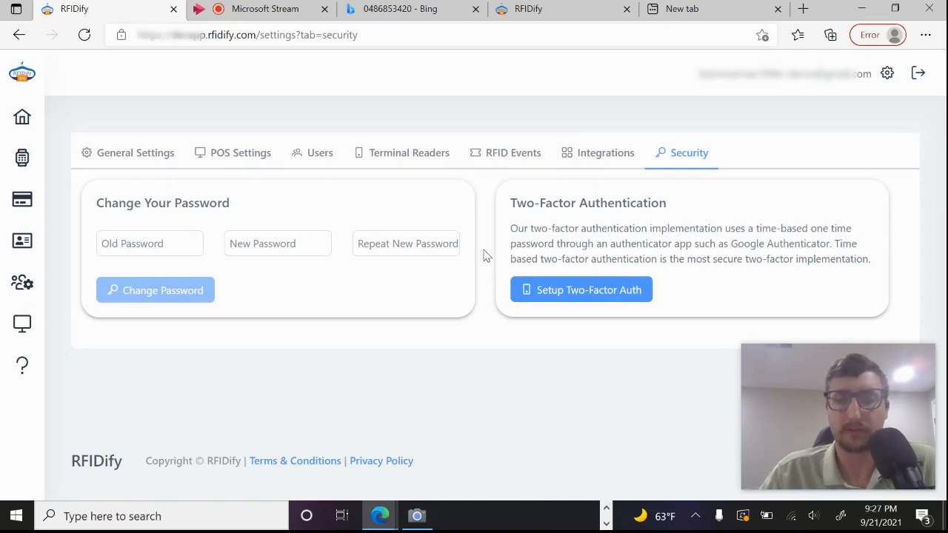
# Step: Start two-factor authentication setup, cancel at the QR dialog, and go to the help page
pyautogui.click(581, 289)
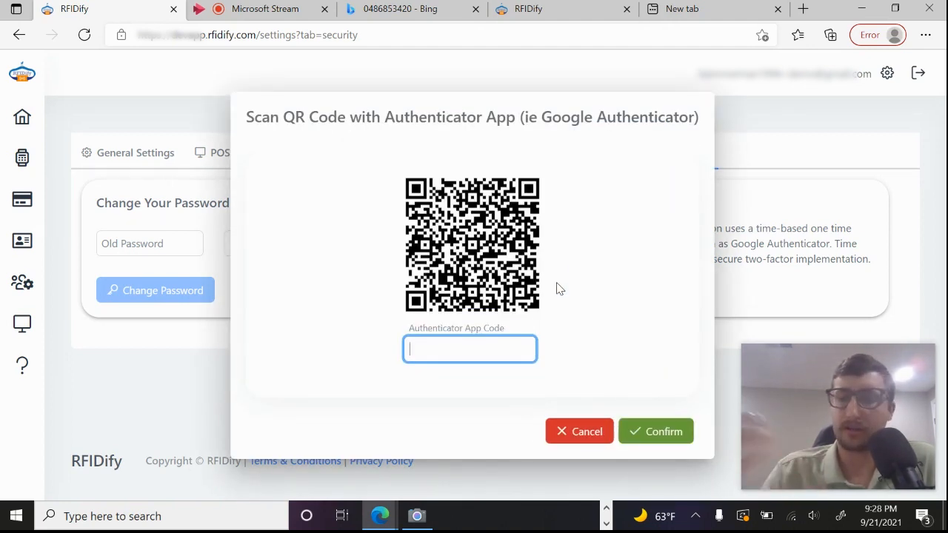
pyautogui.moveTo(579, 431)
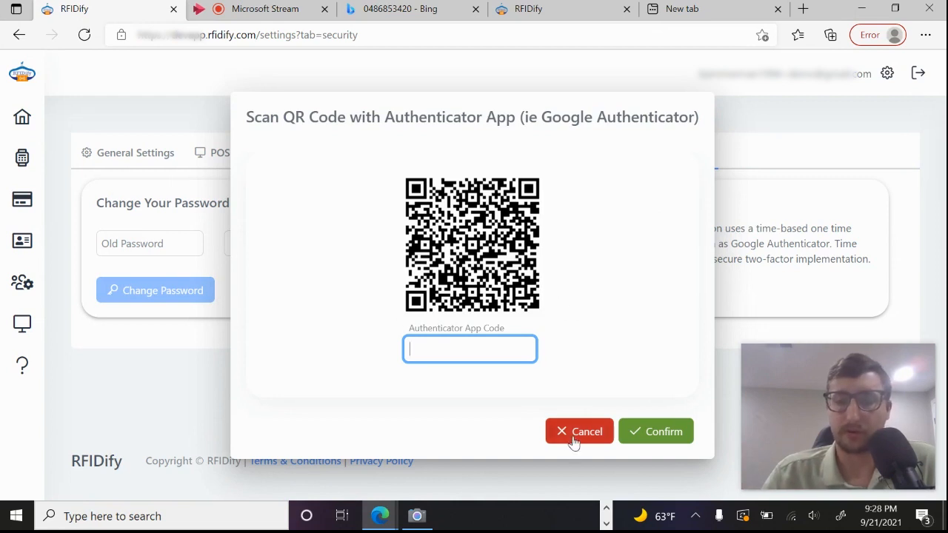
pyautogui.click(579, 431)
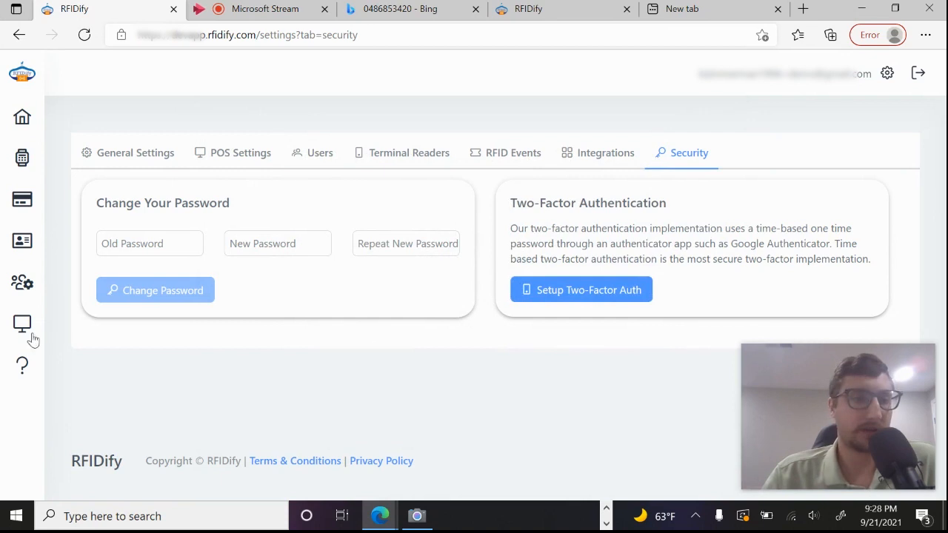
pyautogui.moveTo(21, 366)
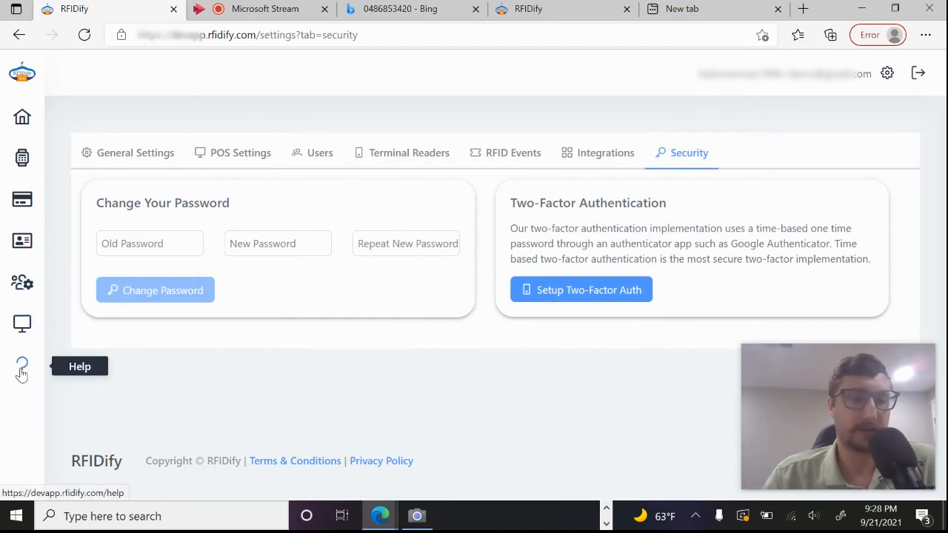
pyautogui.click(20, 366)
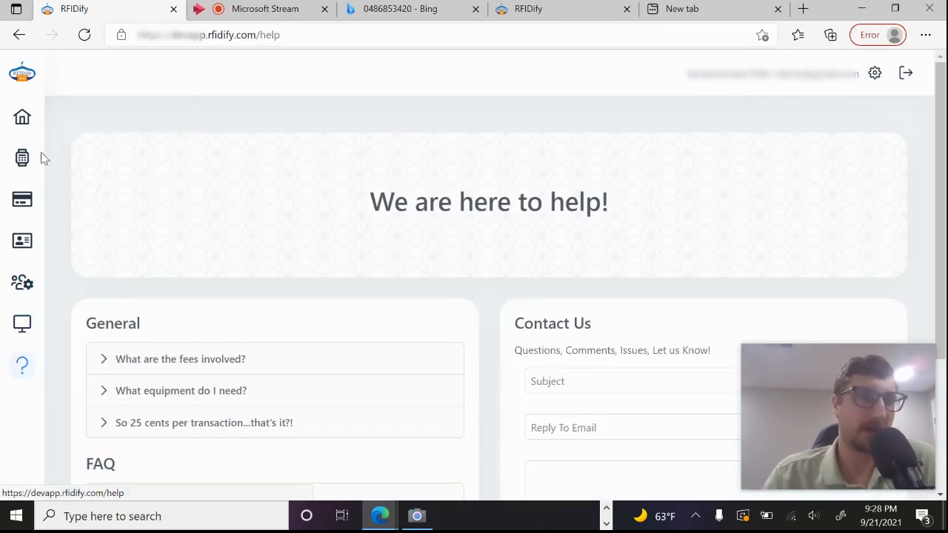